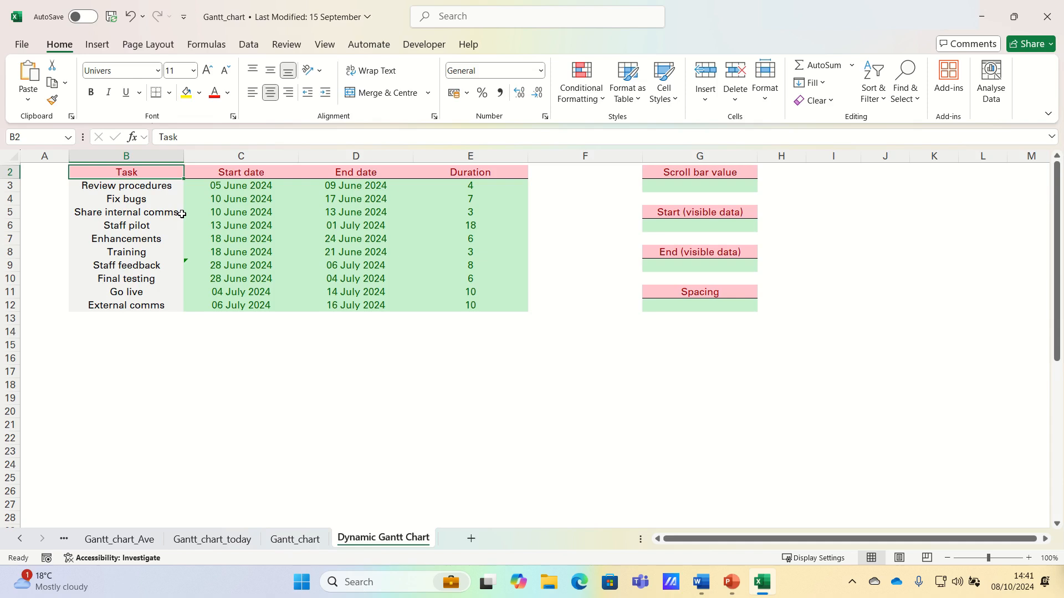
Insert a 2-D stacked bar chart from the Start date column C2:C12 and place it below the table.
{"action": "left_click", "coordinate": [241, 172]}
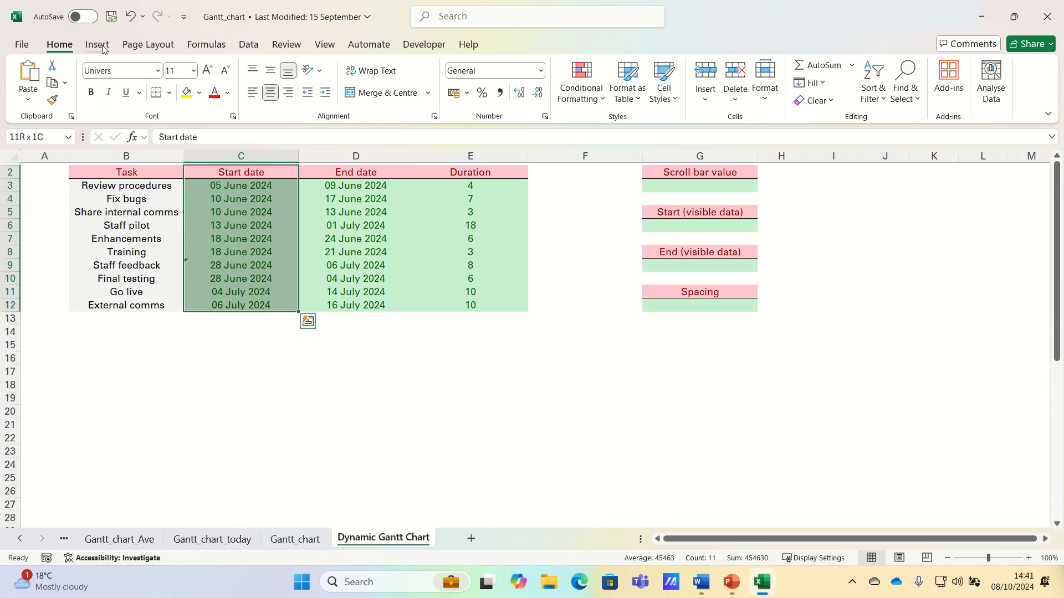
{"action": "left_click", "coordinate": [96, 45]}
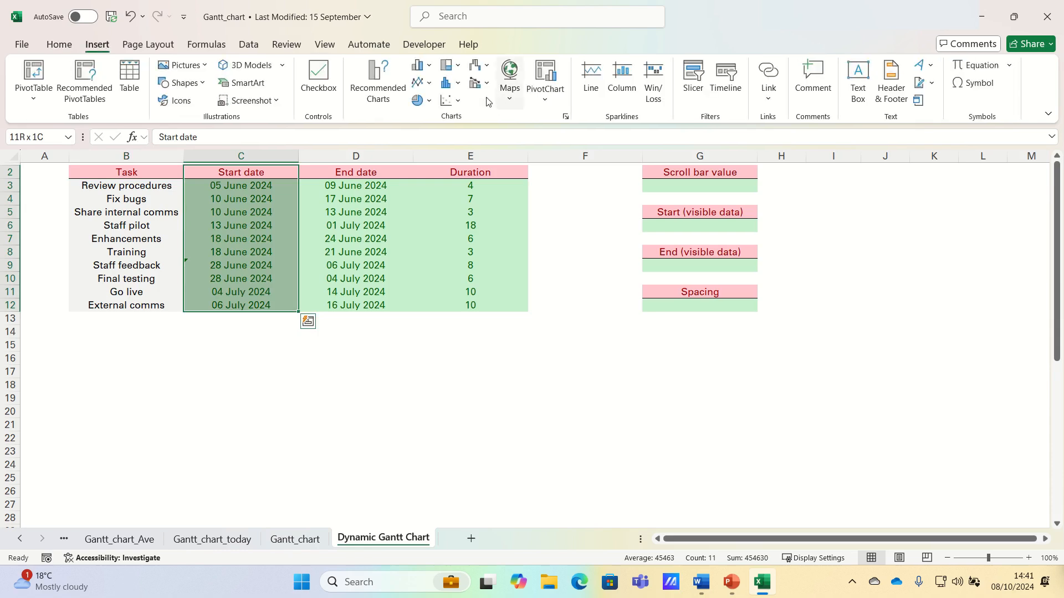
{"action": "left_click", "coordinate": [416, 83]}
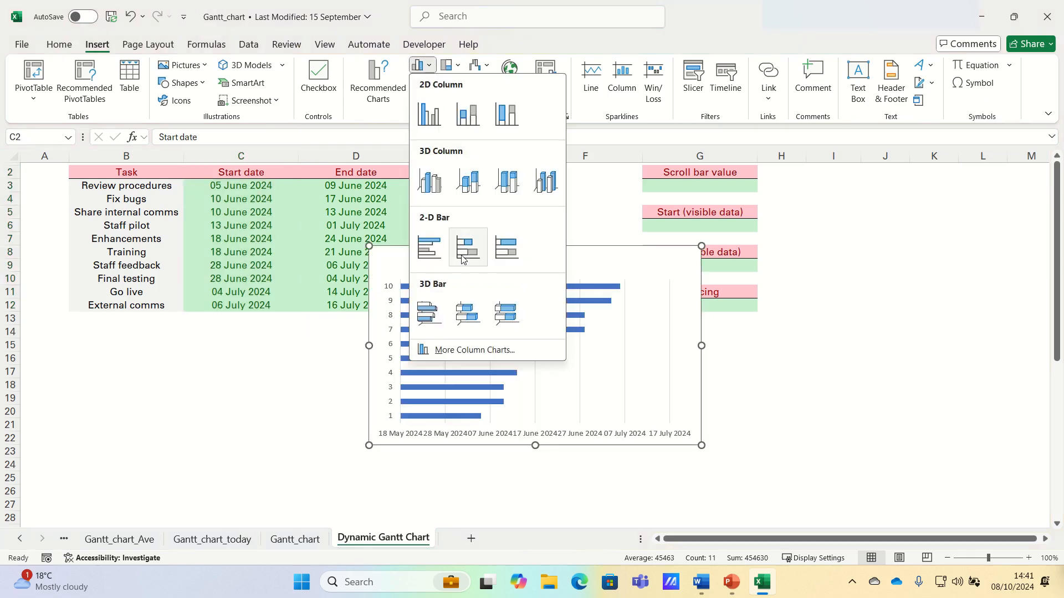
{"action": "left_click", "coordinate": [466, 246]}
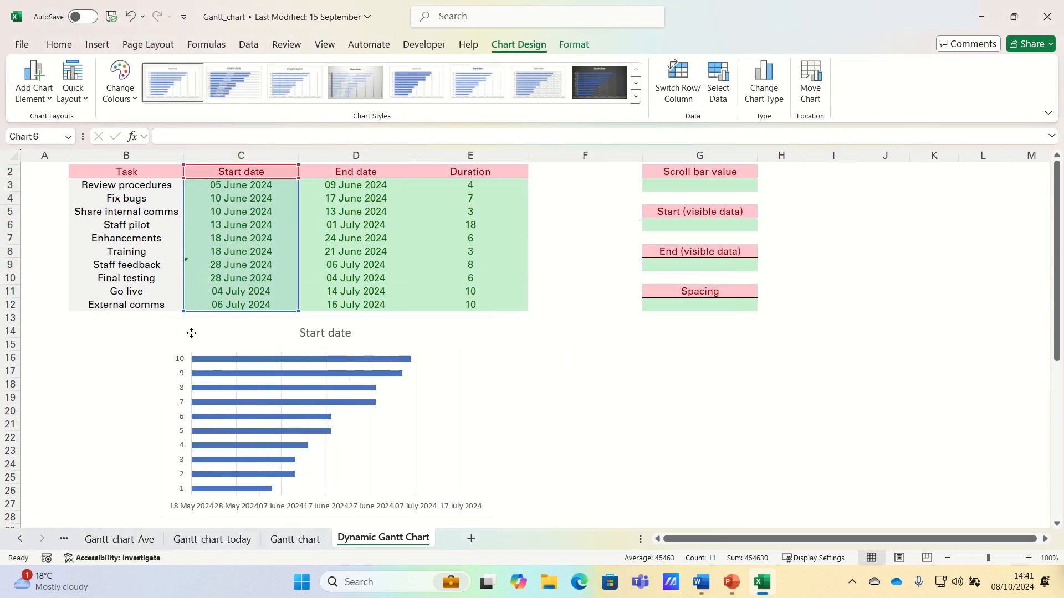
{"action": "left_click", "coordinate": [234, 413]}
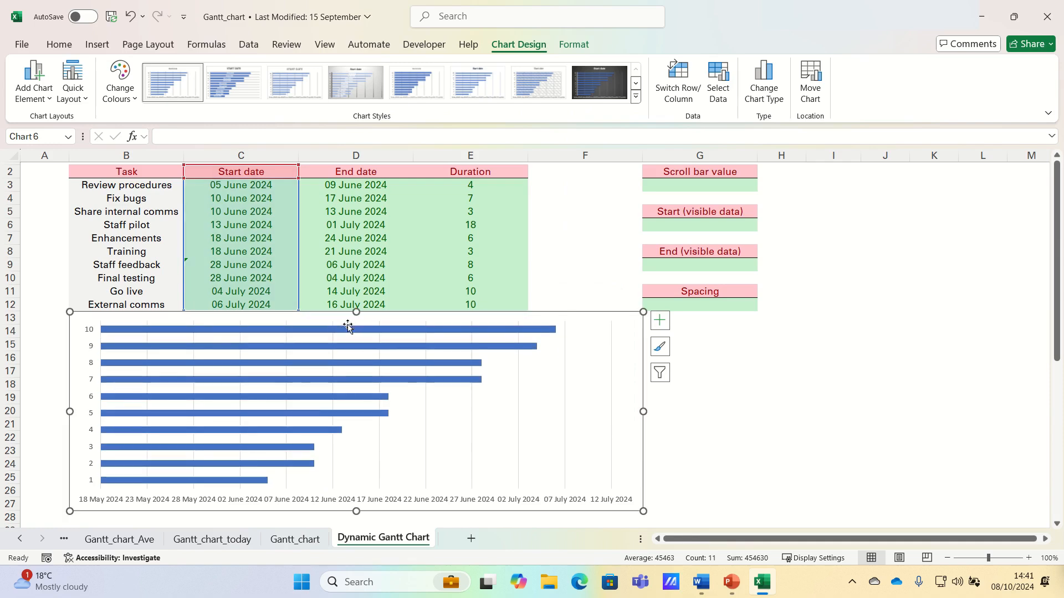
{"action": "mouse_move", "coordinate": [351, 323]}
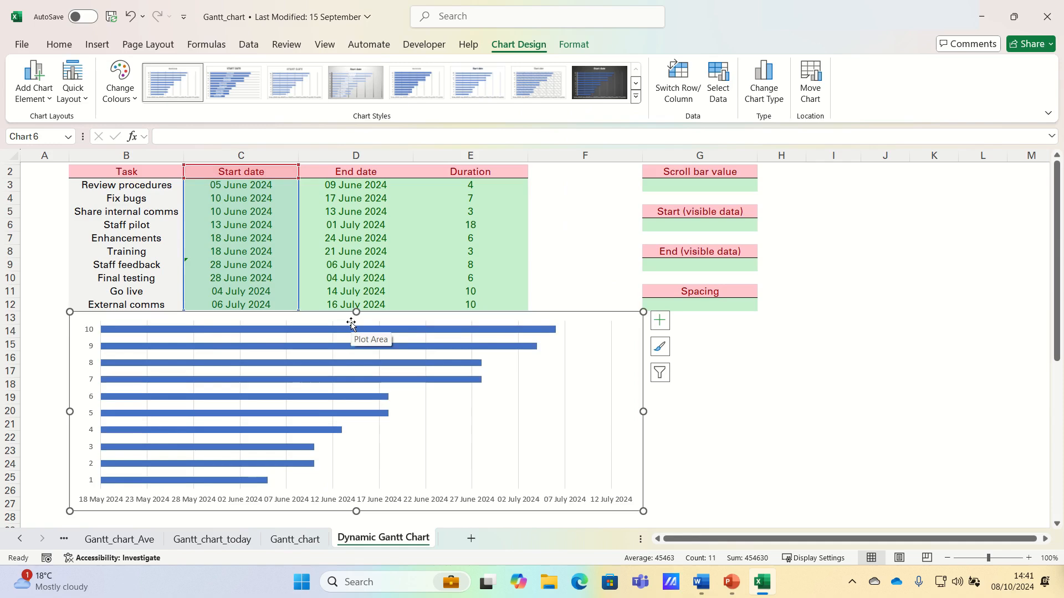
{"action": "mouse_move", "coordinate": [592, 330]}
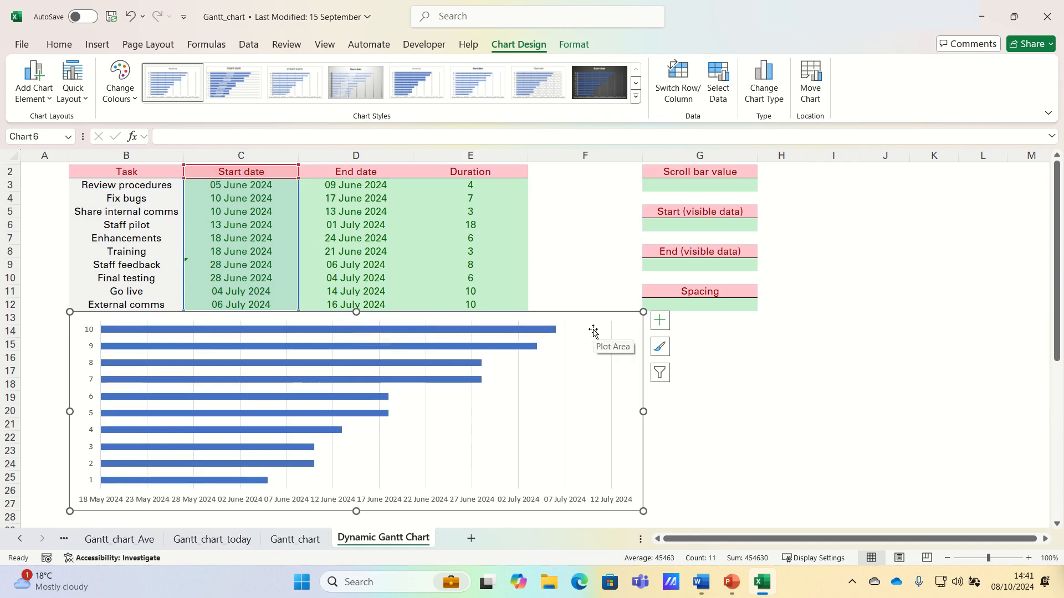
Add a Duration series via Select Data, named from E2 with values E3:E12.
{"action": "right_click", "coordinate": [593, 329]}
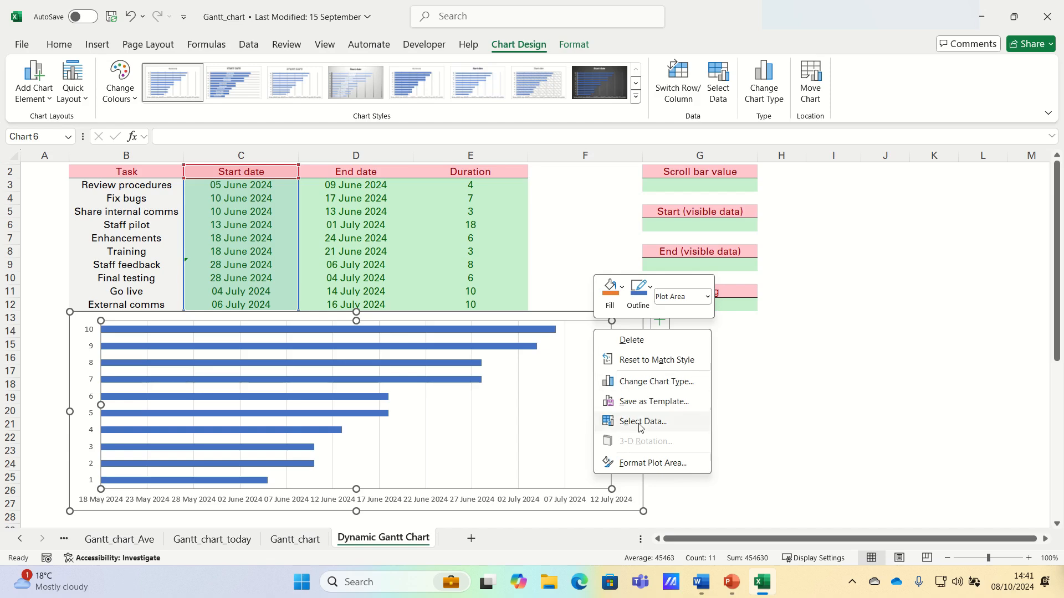
{"action": "left_click", "coordinate": [641, 421]}
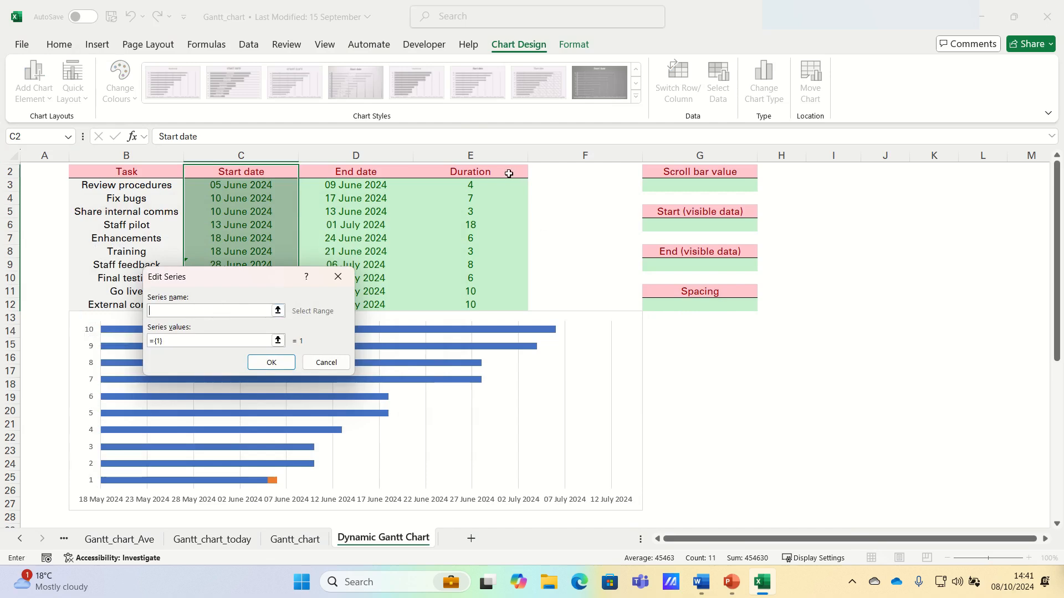
{"action": "left_click", "coordinate": [469, 171]}
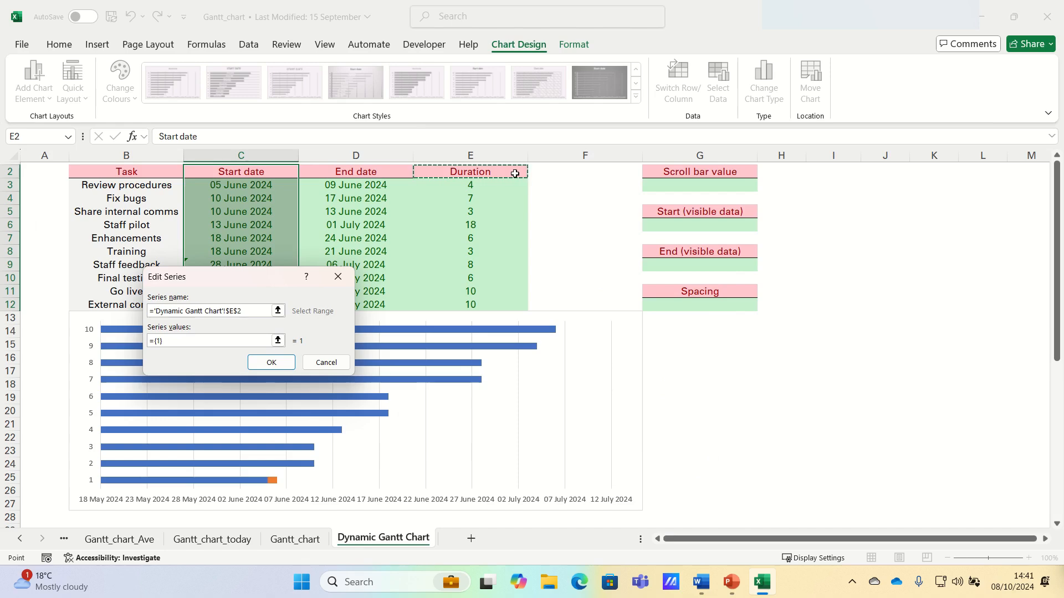
{"action": "mouse_move", "coordinate": [238, 297]}
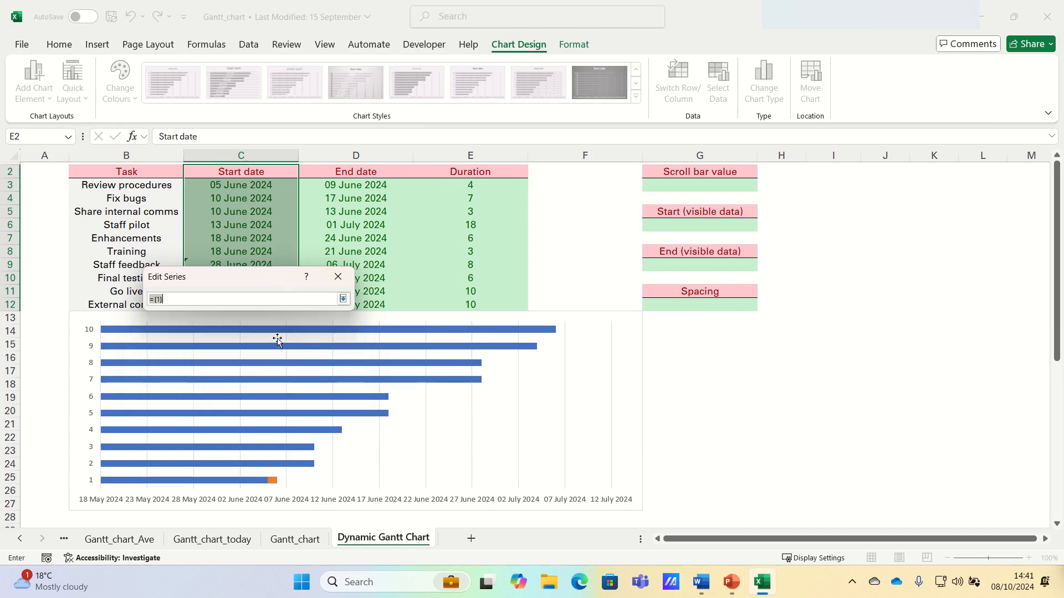
{"action": "left_click", "coordinate": [470, 185]}
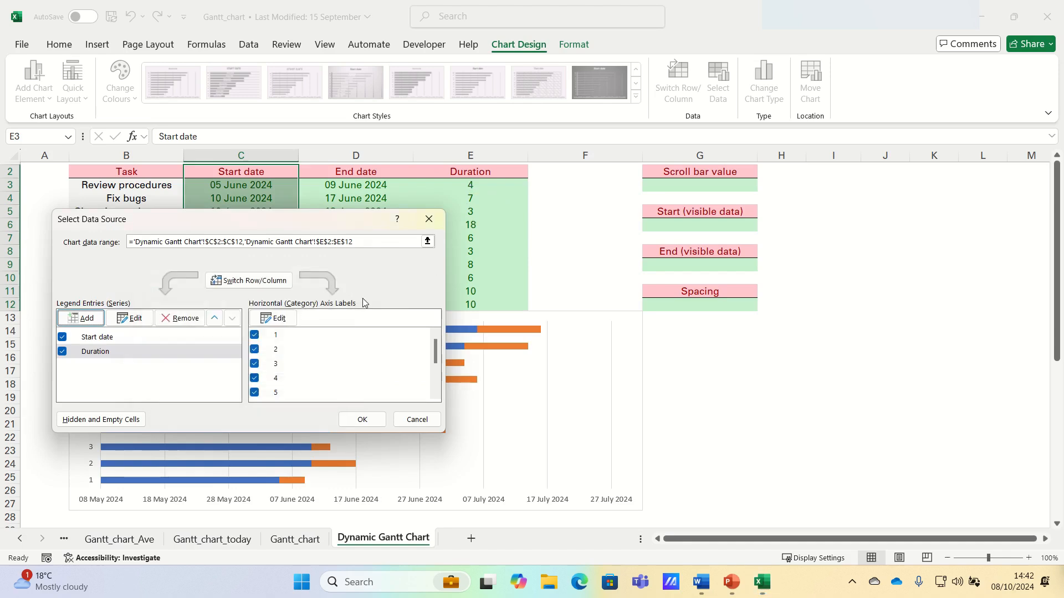
{"action": "mouse_move", "coordinate": [358, 288]}
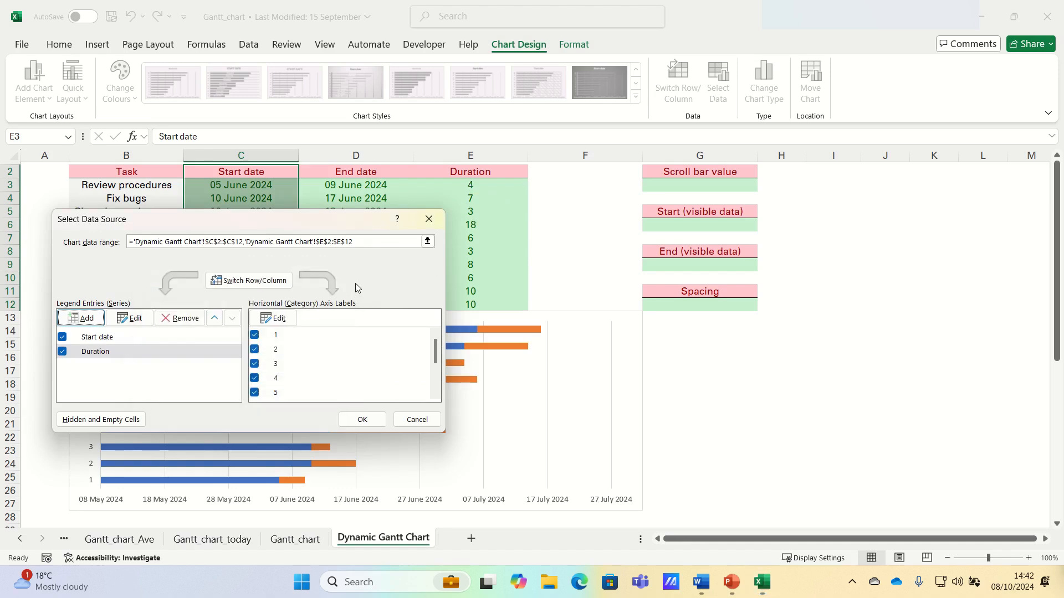
{"action": "mouse_move", "coordinate": [348, 293]}
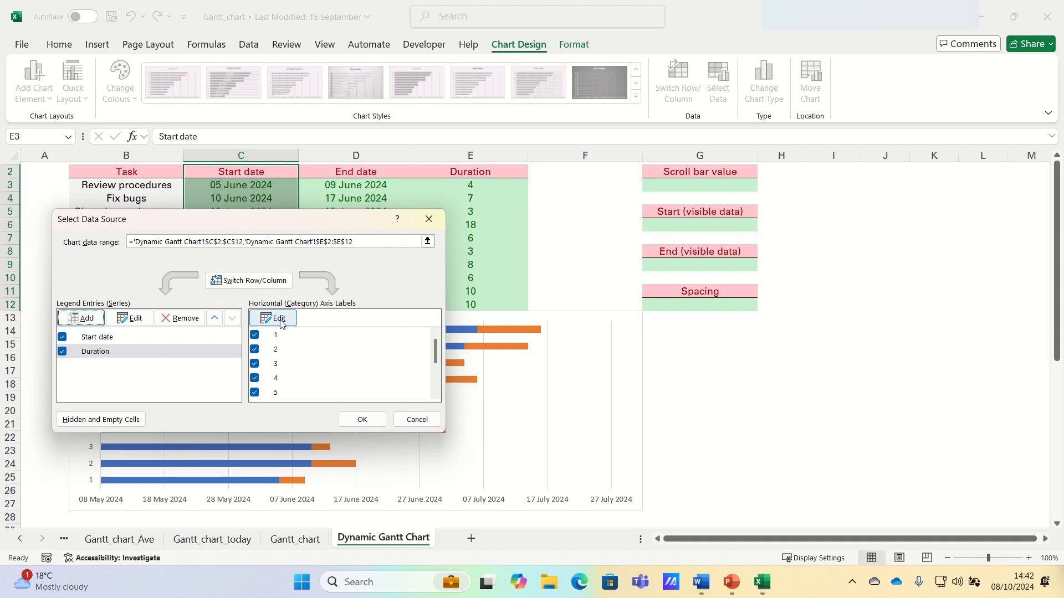
Set the horizontal axis labels to the task names in B3:B12 and confirm the data source.
{"action": "left_click", "coordinate": [273, 318]}
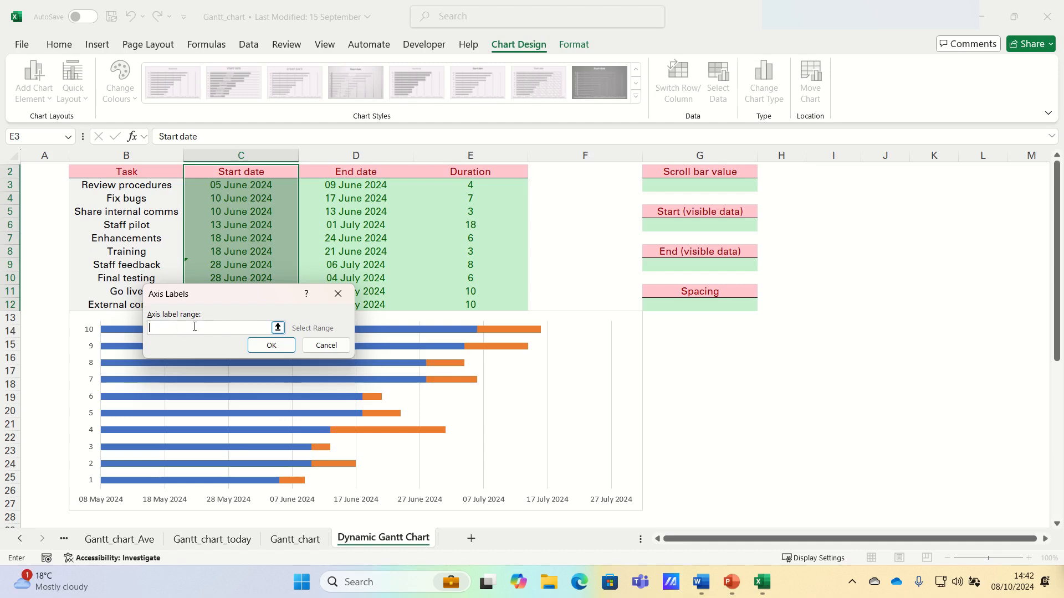
{"action": "left_click", "coordinate": [126, 185]}
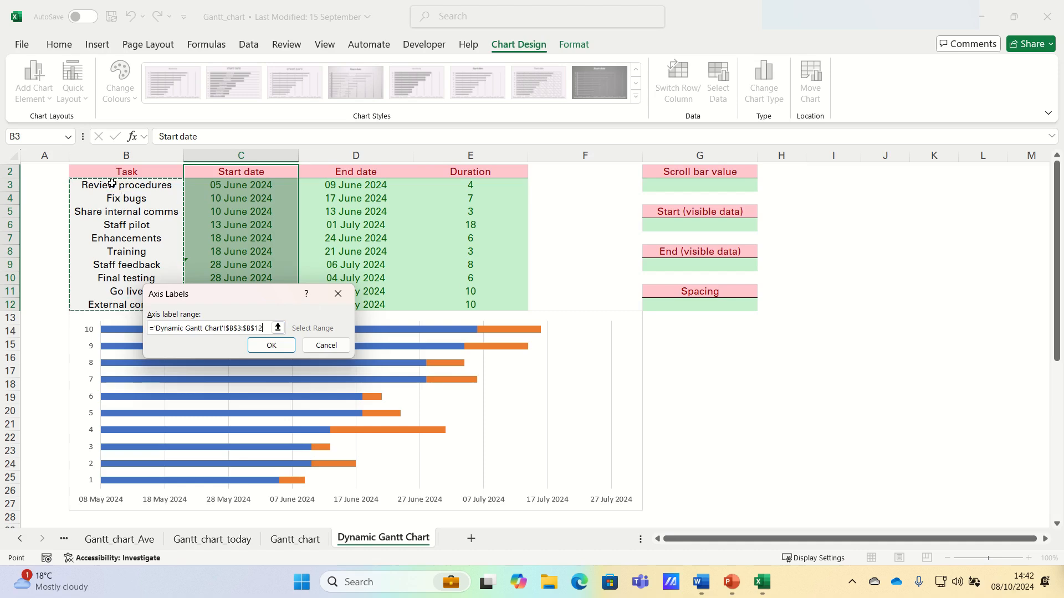
{"action": "left_click", "coordinate": [271, 346]}
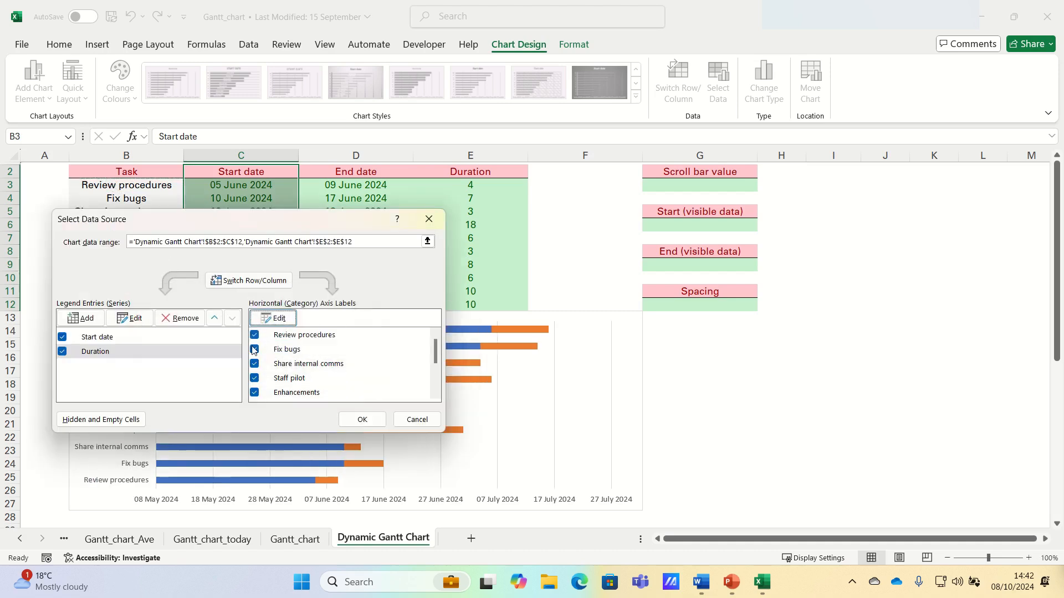
{"action": "left_click", "coordinate": [361, 419]}
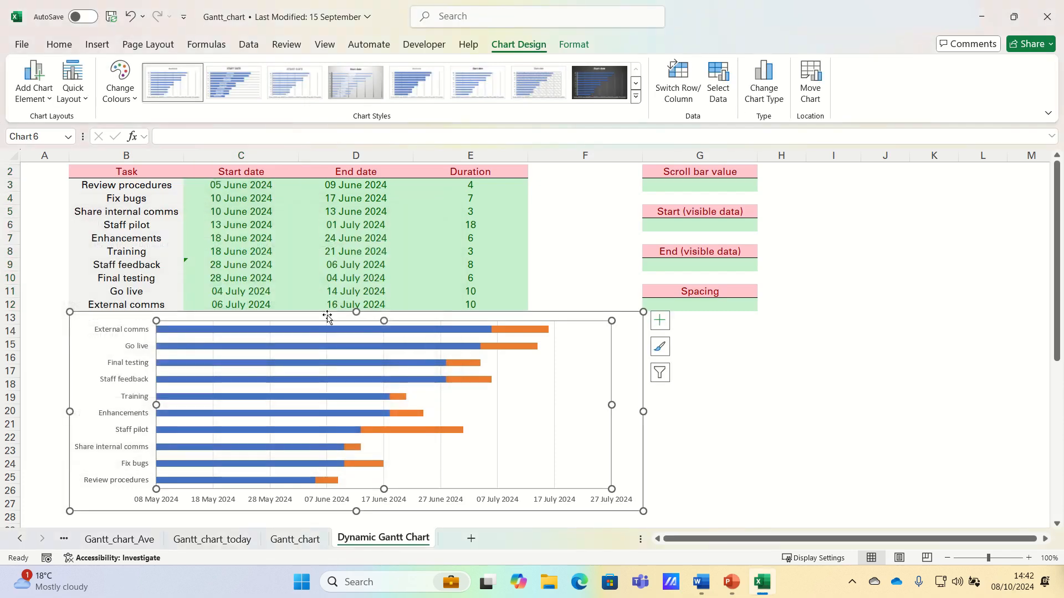
{"action": "mouse_move", "coordinate": [288, 351]}
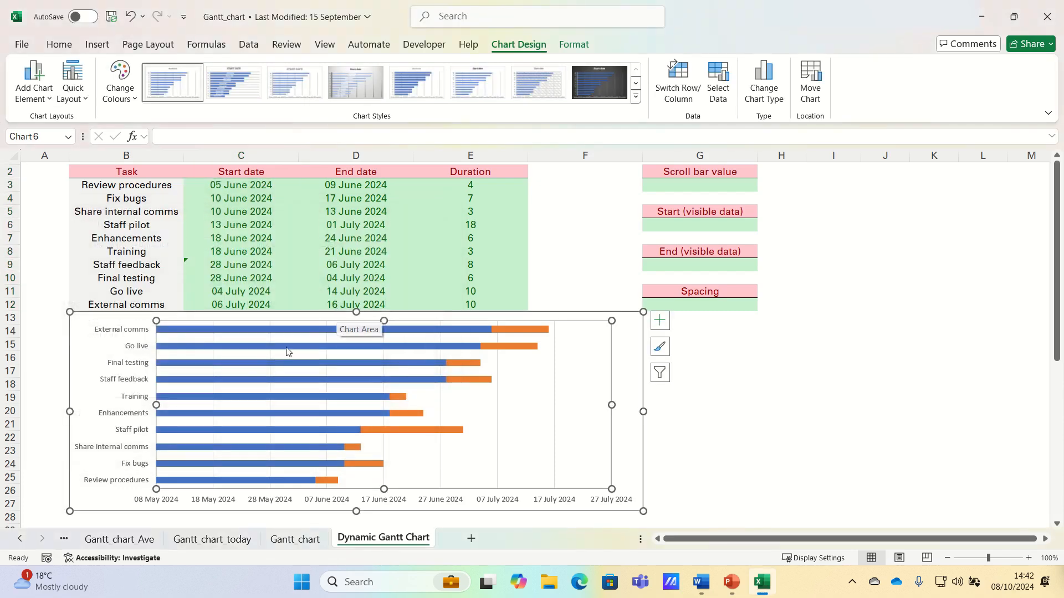
{"action": "left_click", "coordinate": [271, 330]}
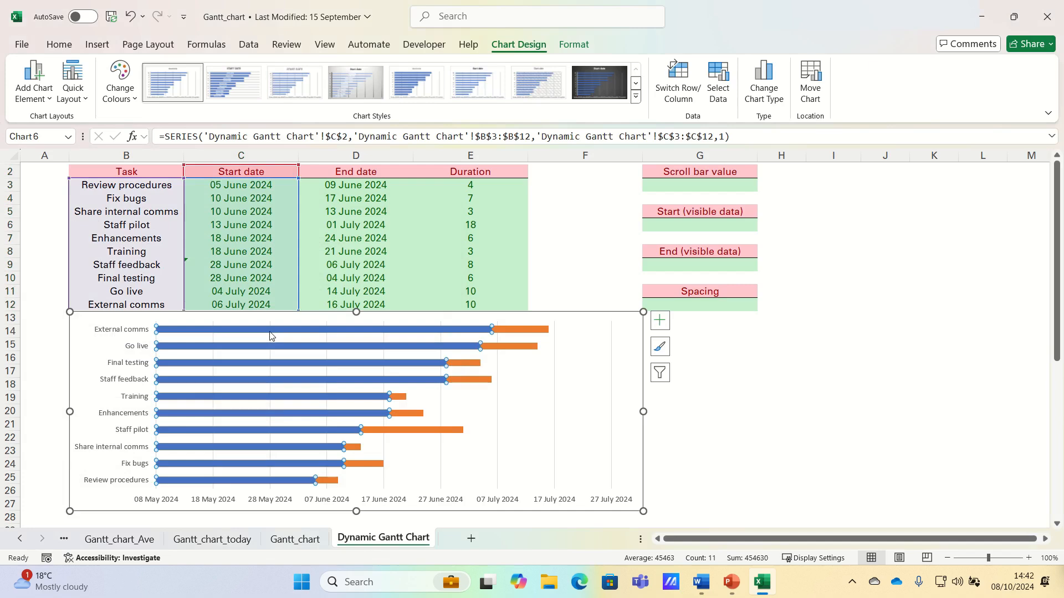
Format the Start date series with No fill and No line so its bars disappear.
{"action": "right_click", "coordinate": [269, 336]}
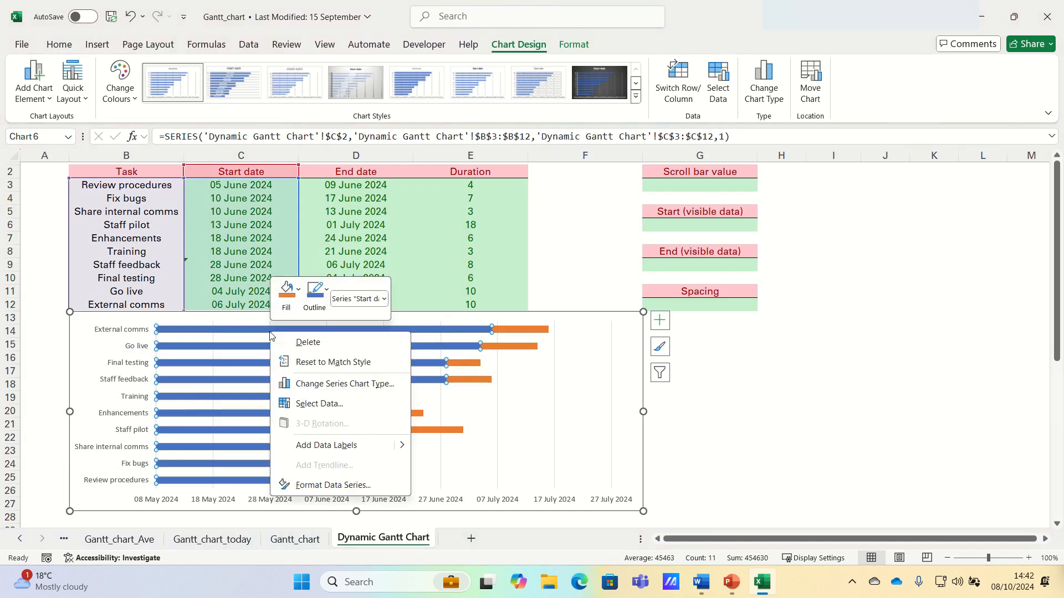
{"action": "mouse_move", "coordinate": [330, 484]}
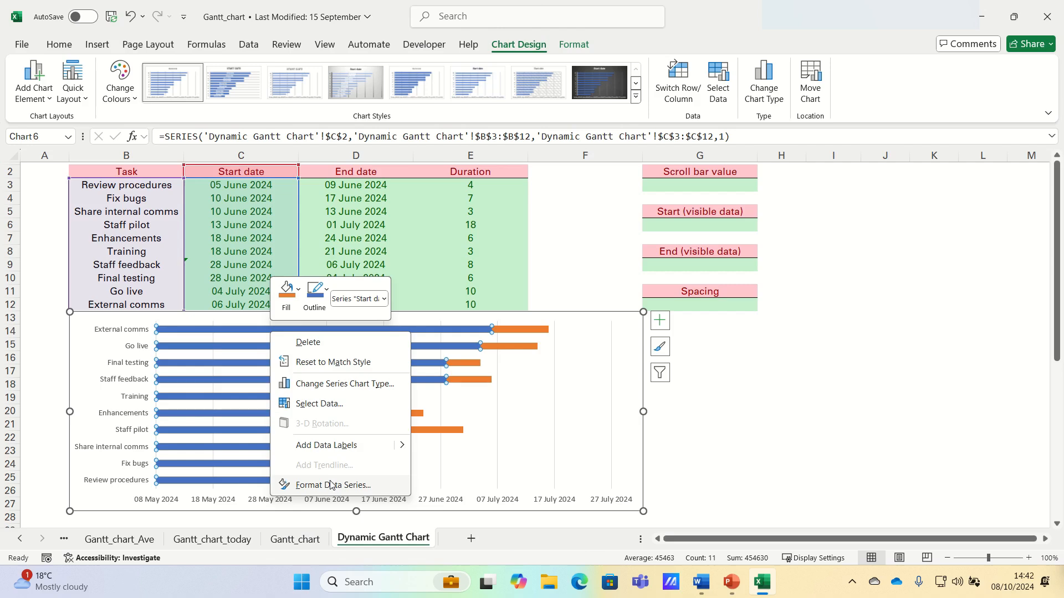
{"action": "left_click", "coordinate": [332, 485]}
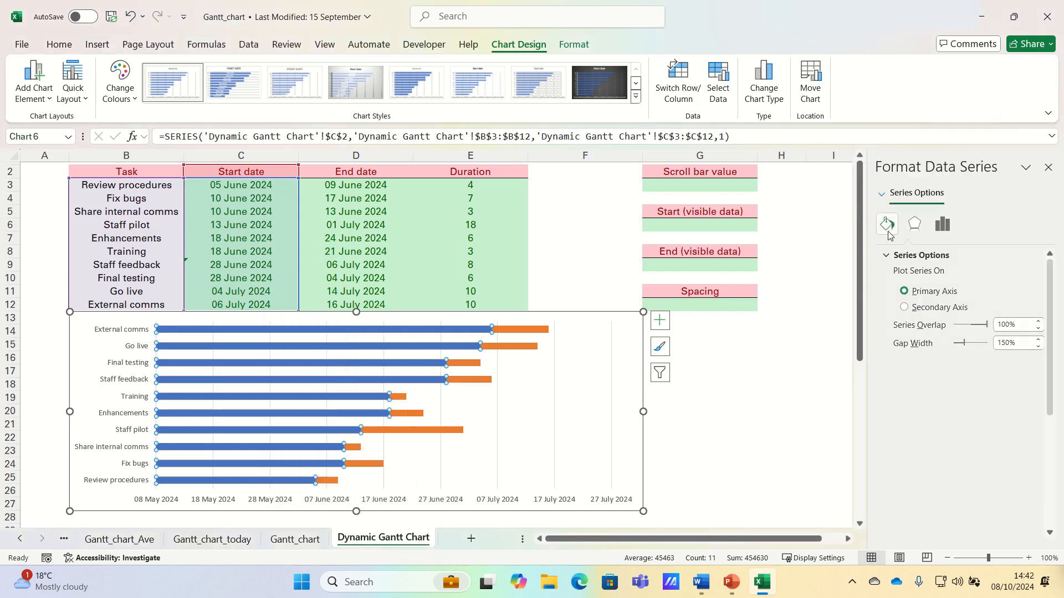
{"action": "left_click", "coordinate": [886, 224]}
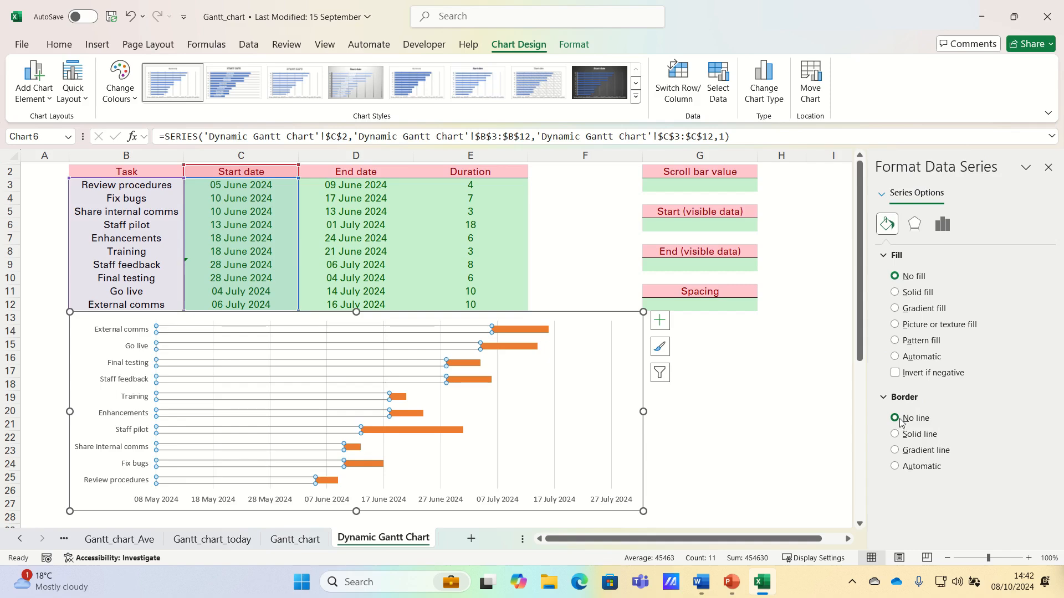
{"action": "mouse_move", "coordinate": [857, 418]}
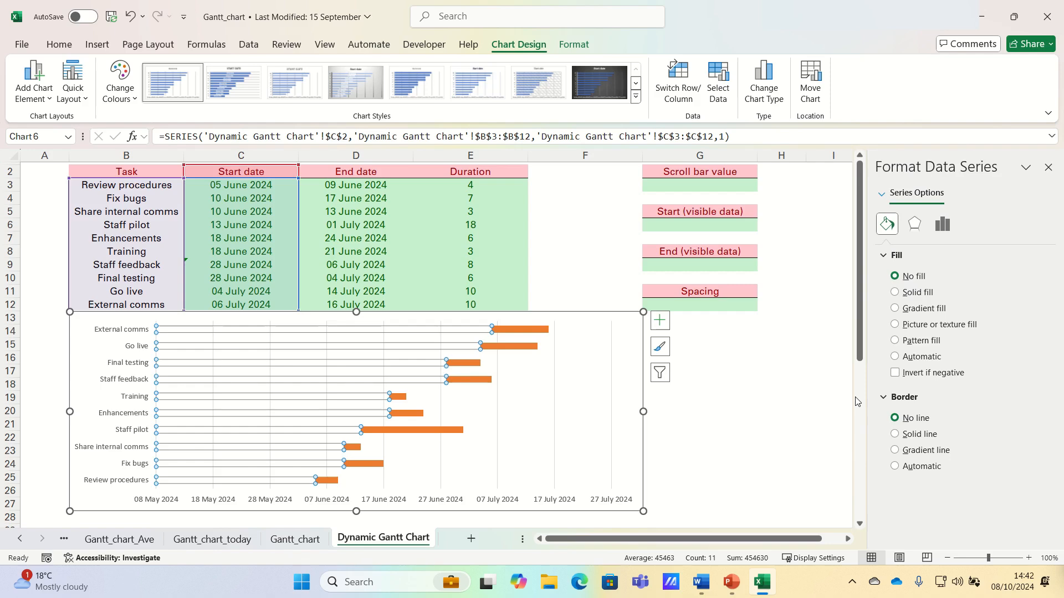
{"action": "mouse_move", "coordinate": [63, 394]}
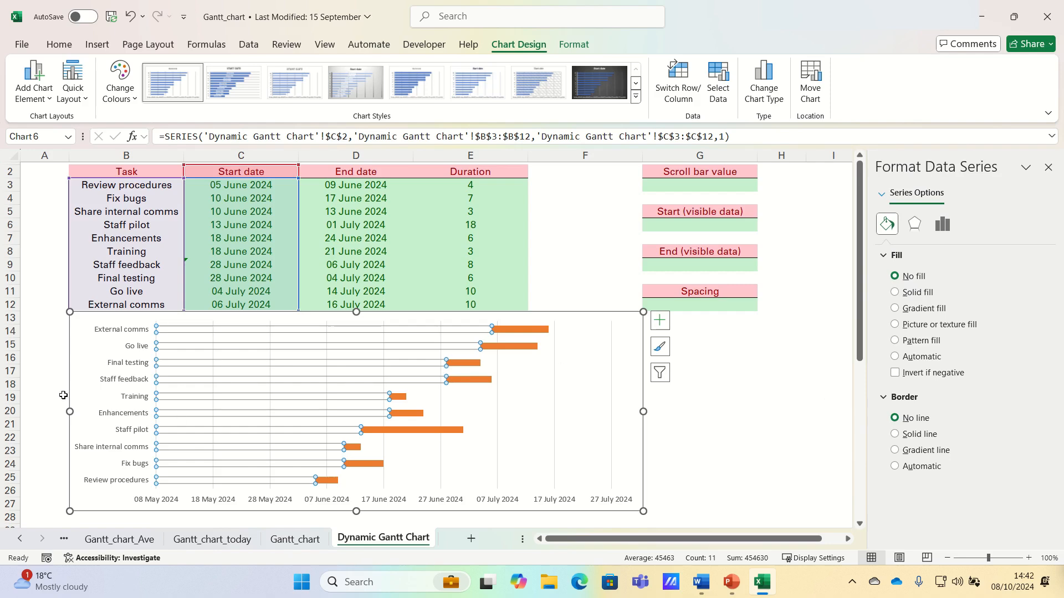
{"action": "mouse_move", "coordinate": [116, 332]}
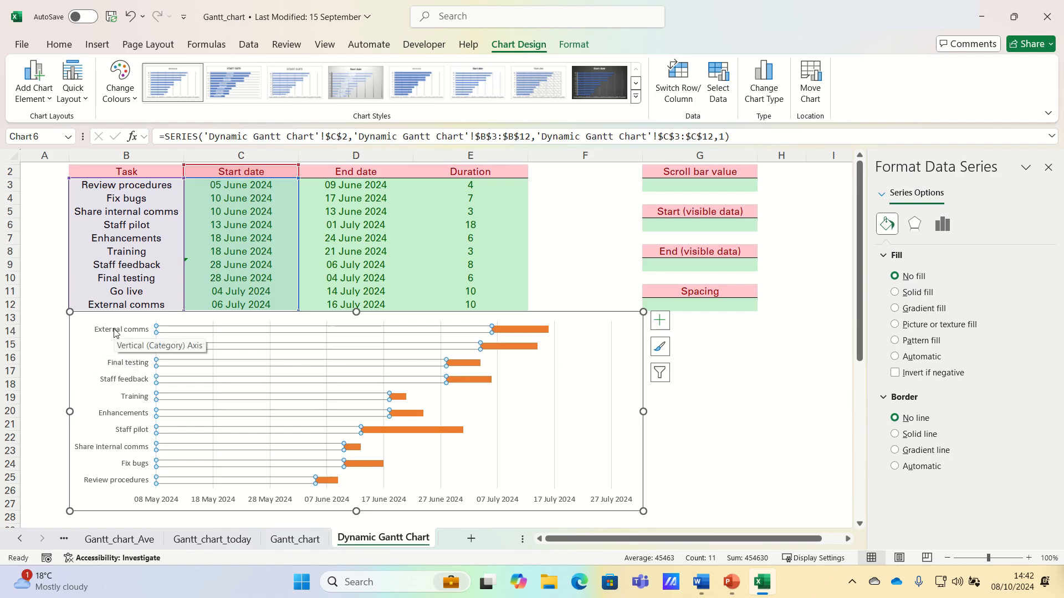
Set the task-name axis to Categories in reverse order so tasks follow table order.
{"action": "left_click", "coordinate": [115, 403]}
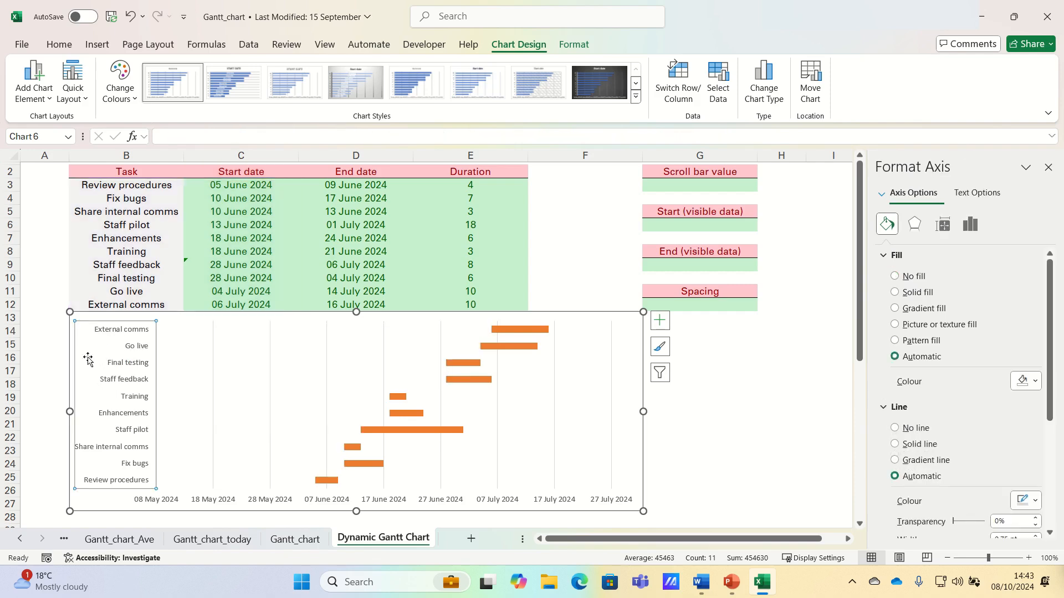
{"action": "left_click", "coordinate": [969, 224]}
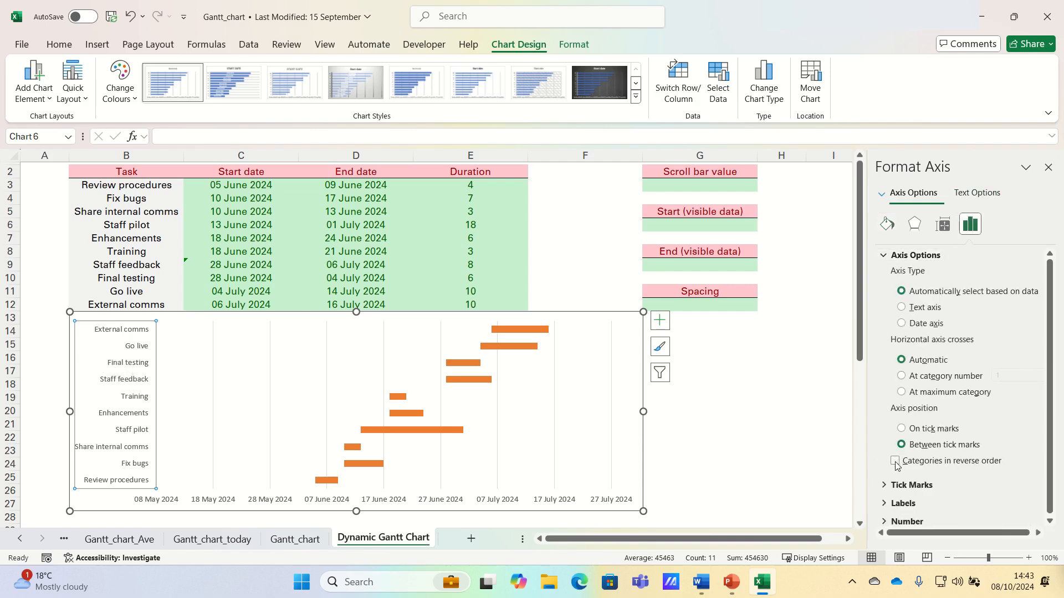
{"action": "left_click", "coordinate": [900, 461]}
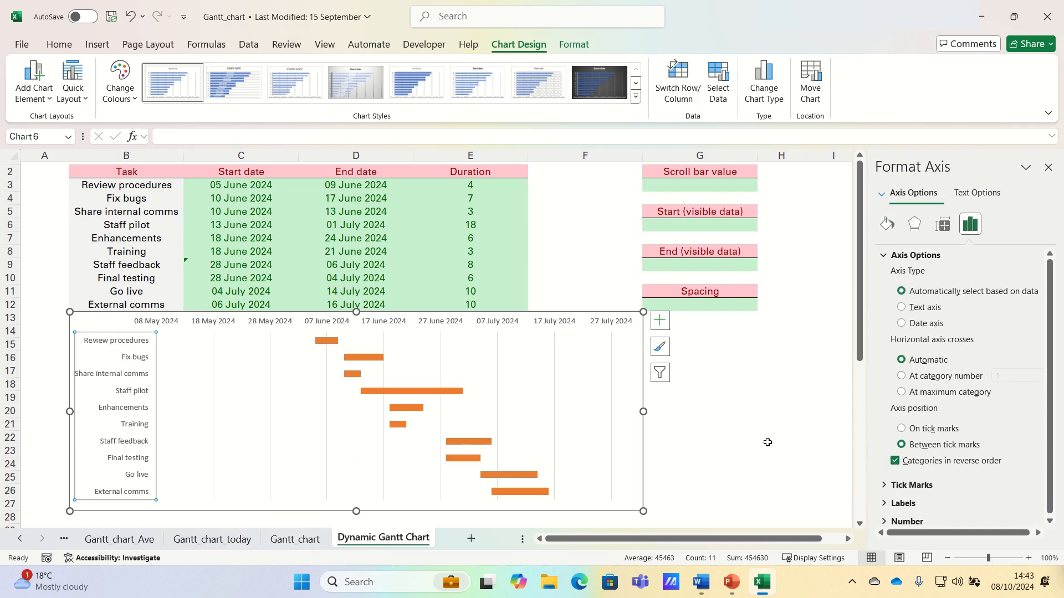
{"action": "mouse_move", "coordinate": [256, 353]}
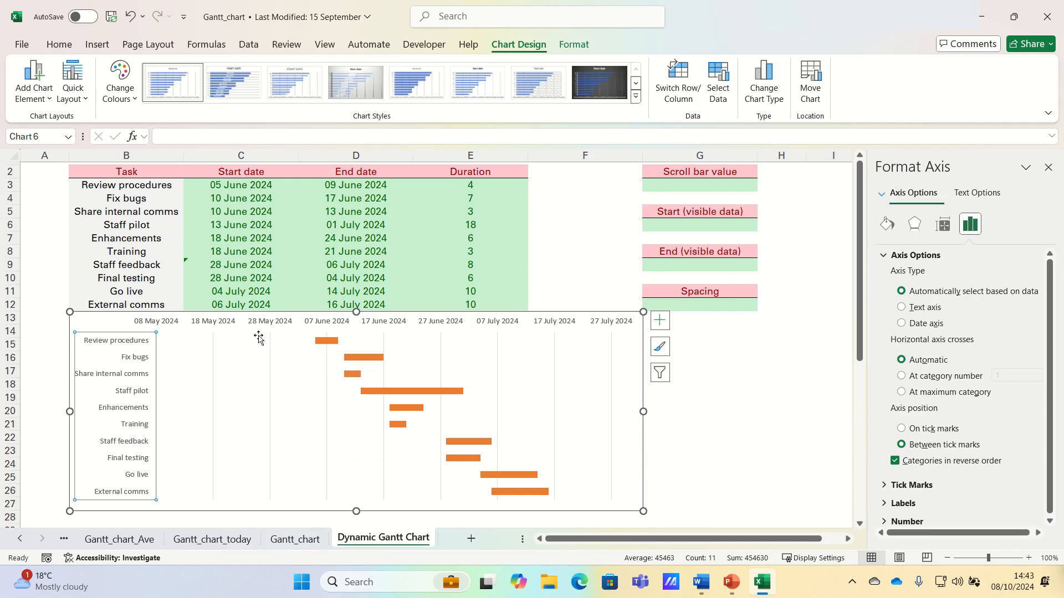
{"action": "mouse_move", "coordinate": [262, 337]}
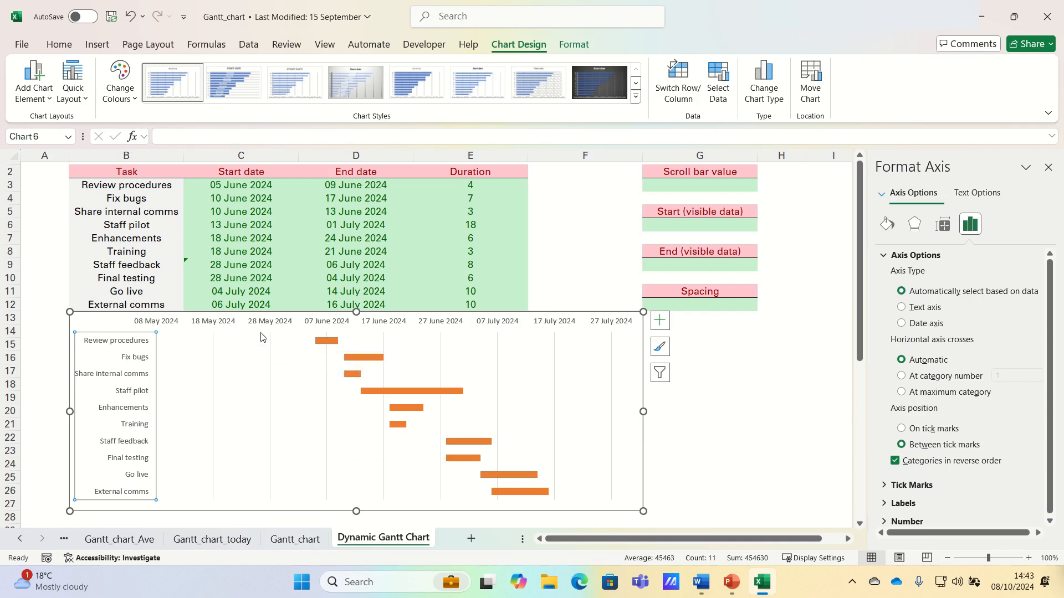
{"action": "mouse_move", "coordinate": [276, 322]}
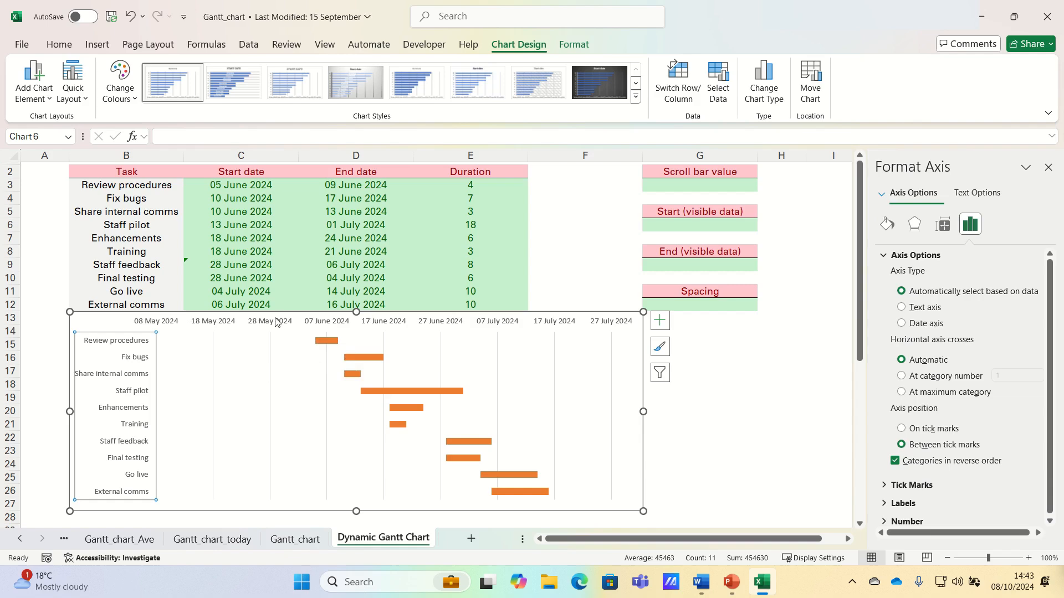
{"action": "mouse_move", "coordinate": [681, 334]}
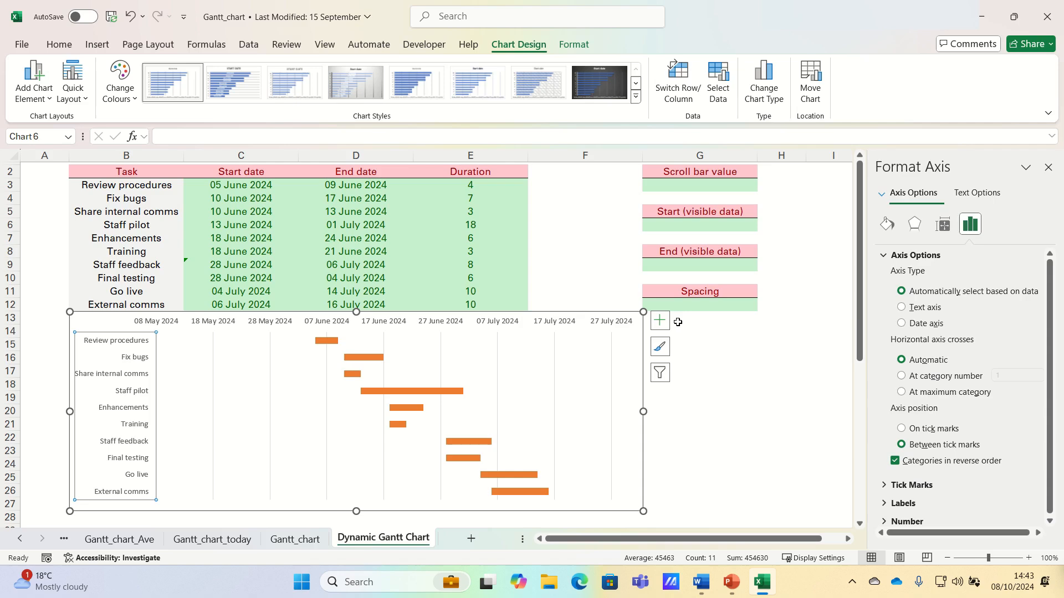
{"action": "mouse_move", "coordinate": [328, 358]}
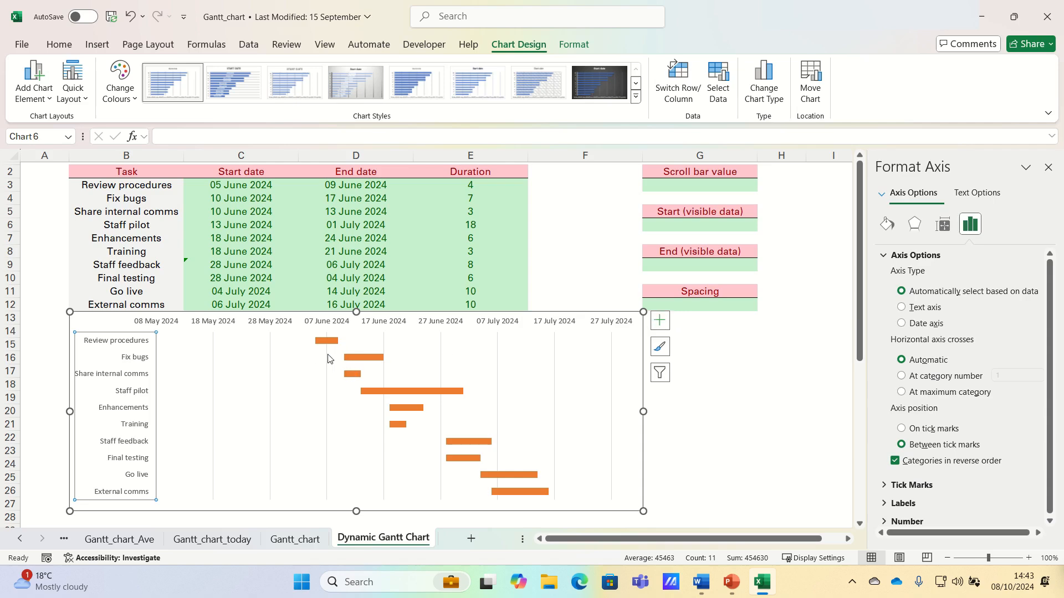
Bring up Format Data Series for the duration bars to set Gap Width to 0%.
{"action": "right_click", "coordinate": [328, 339]}
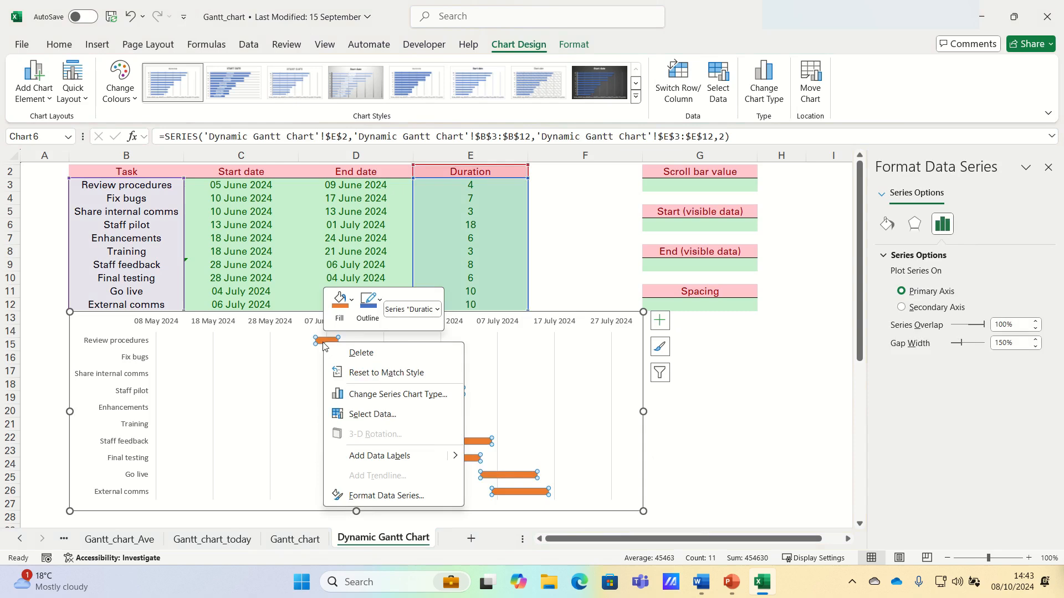
{"action": "mouse_move", "coordinate": [377, 495]}
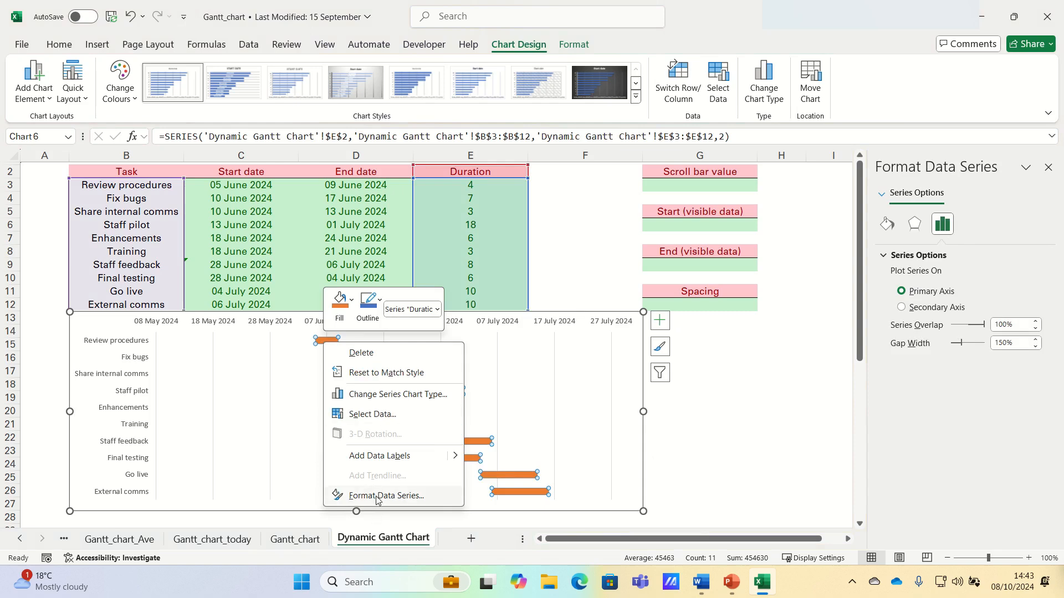
{"action": "left_click", "coordinate": [387, 495]}
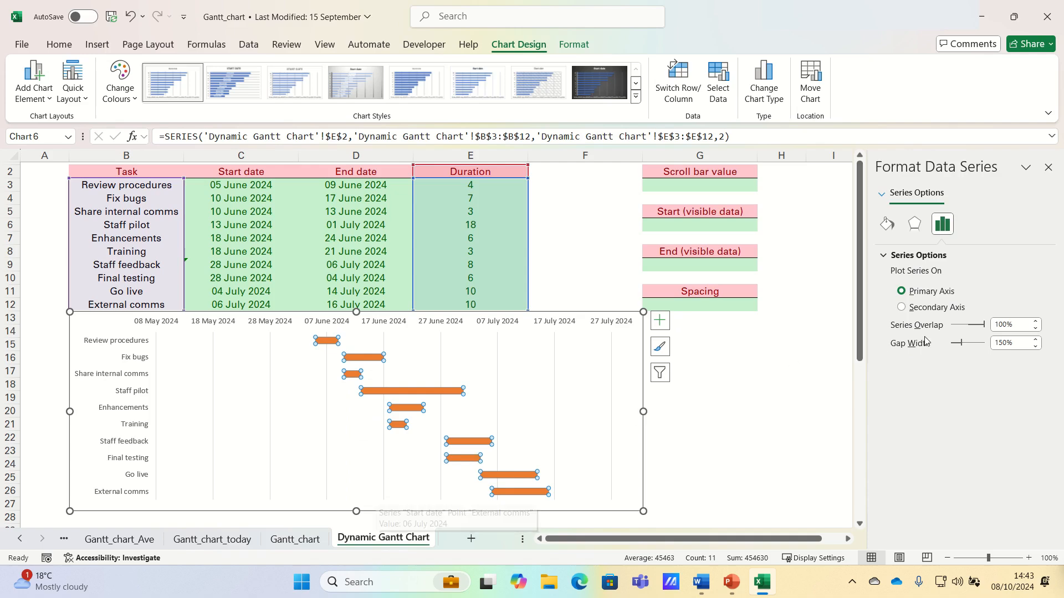
{"action": "mouse_move", "coordinate": [958, 329]}
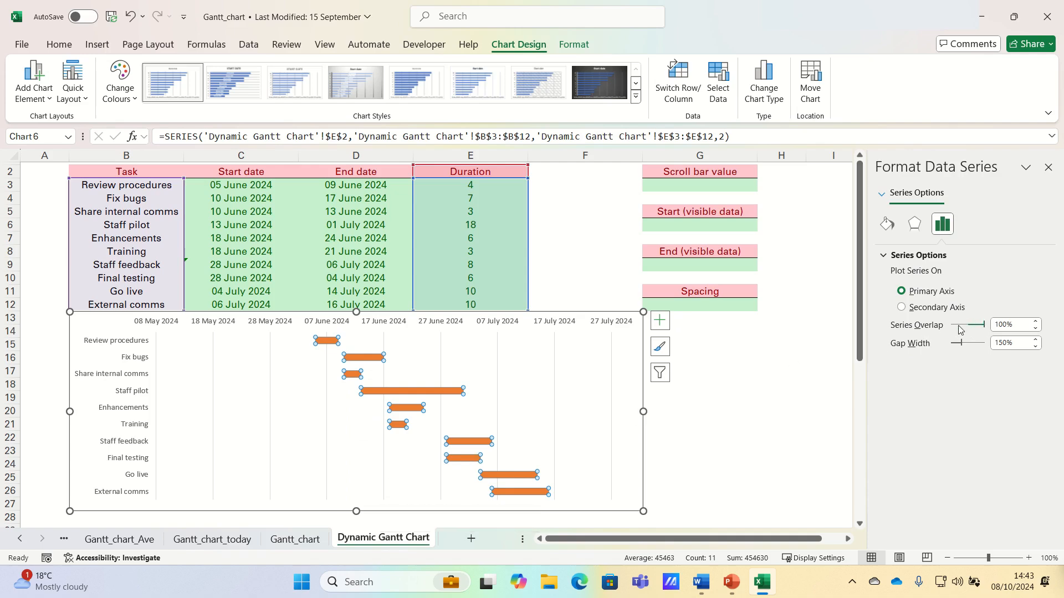
{"action": "mouse_move", "coordinate": [968, 333]}
{"action": "type", "text": "0"}
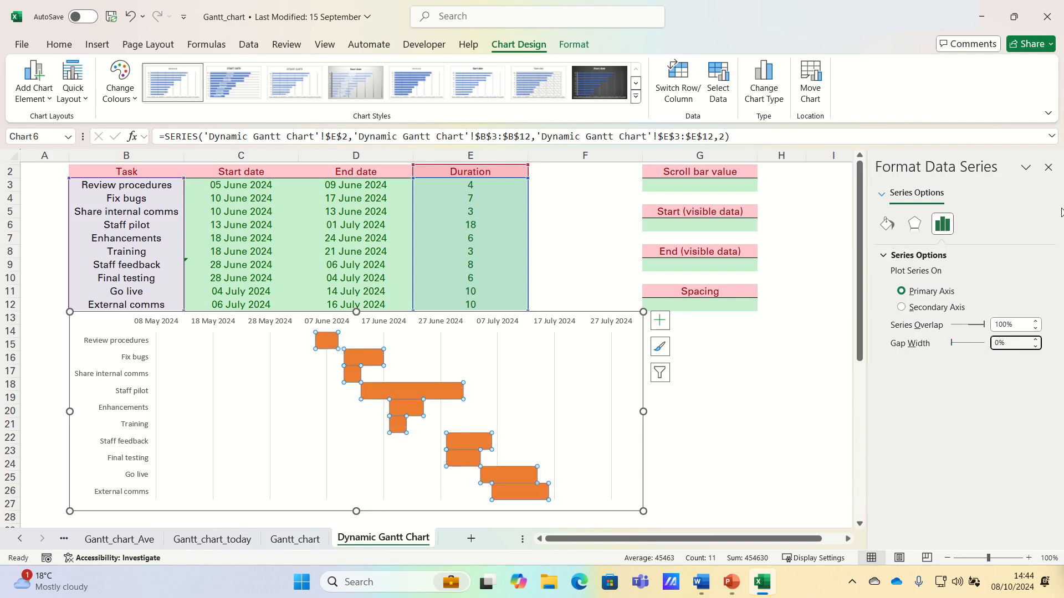
Apply a Gradient fill to the duration bars and close the formatting pane.
{"action": "left_click", "coordinate": [886, 224]}
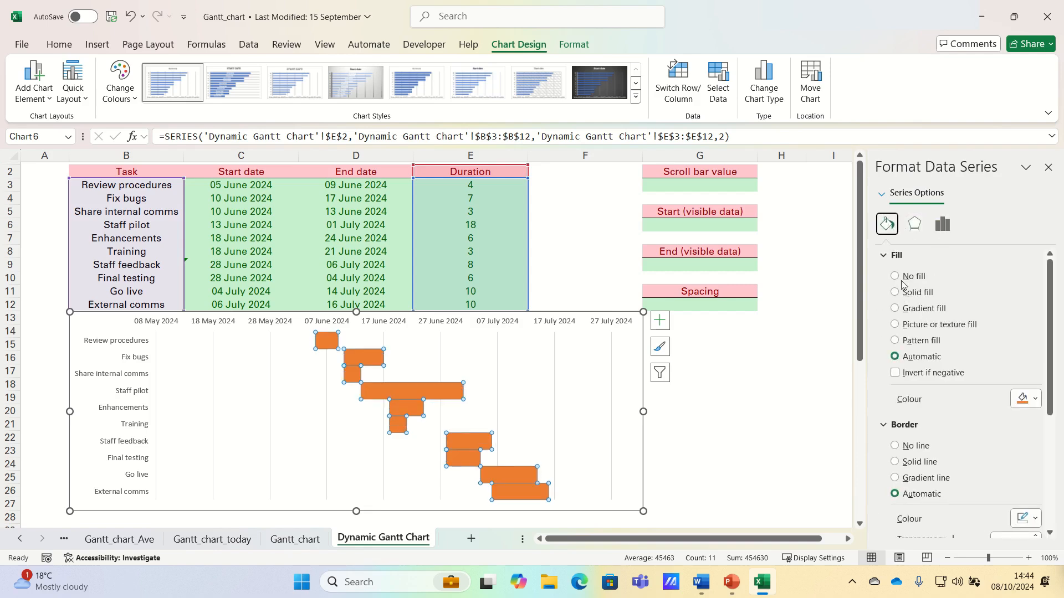
{"action": "left_click", "coordinate": [895, 307]}
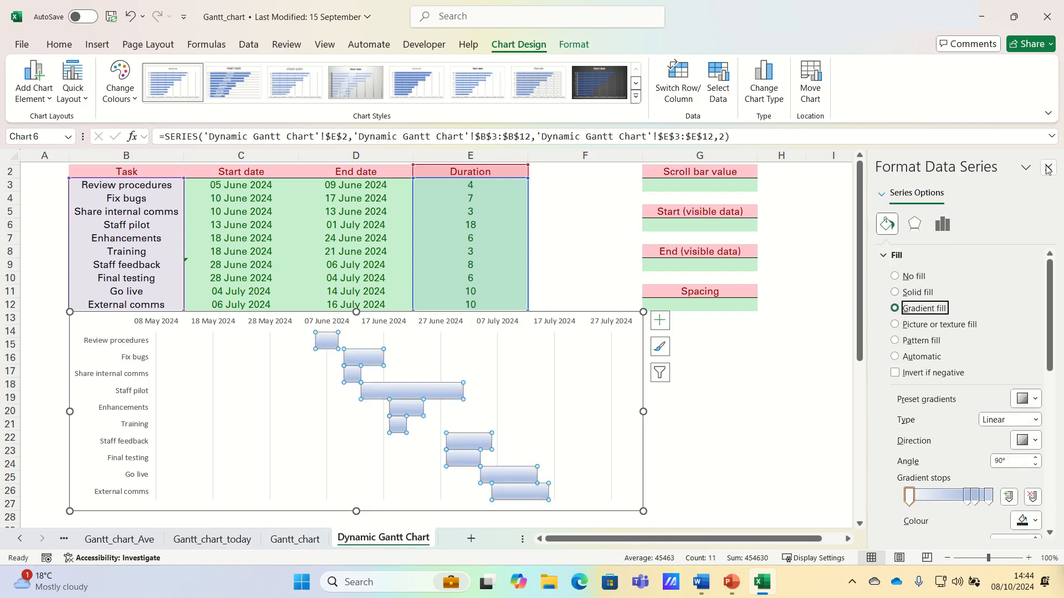
{"action": "left_click", "coordinate": [1047, 168]}
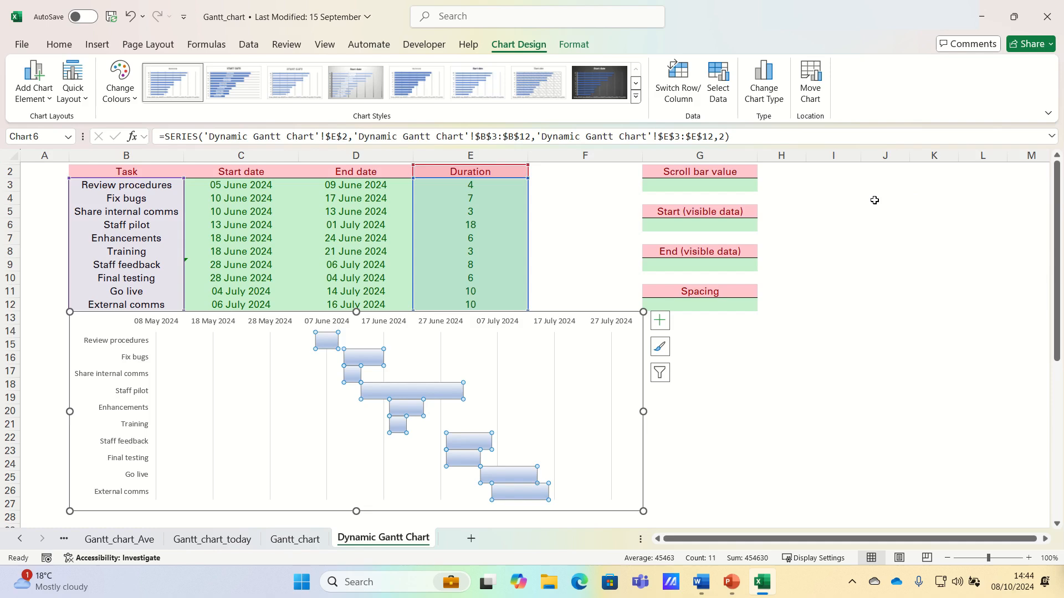
{"action": "mouse_move", "coordinate": [704, 192]}
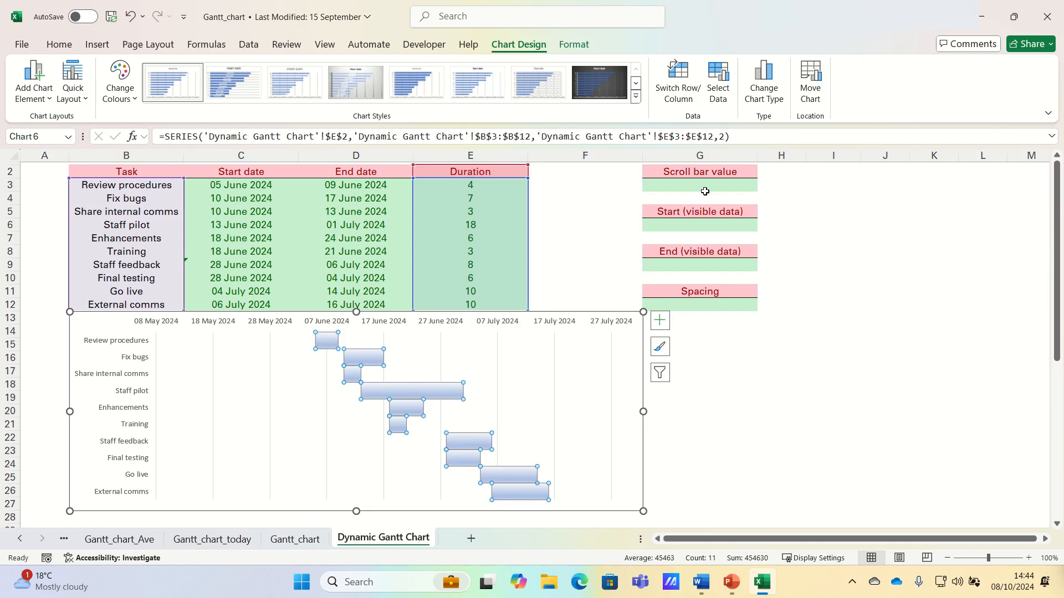
Enter a formula in G6 referencing the scroll bar value cell G3 for the visible start date.
{"action": "left_click", "coordinate": [698, 225]}
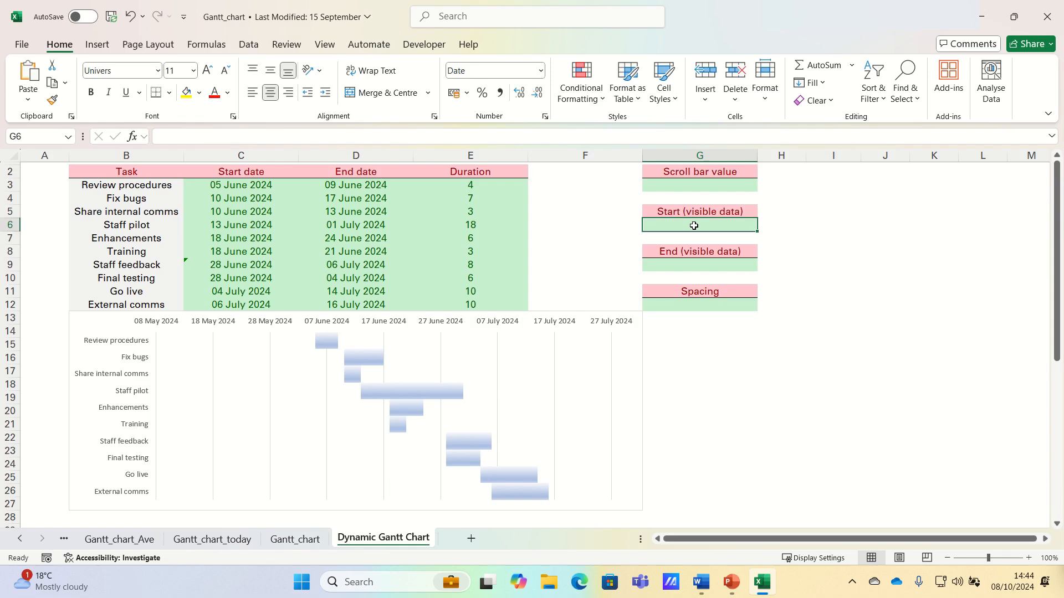
{"action": "type", "text": "="}
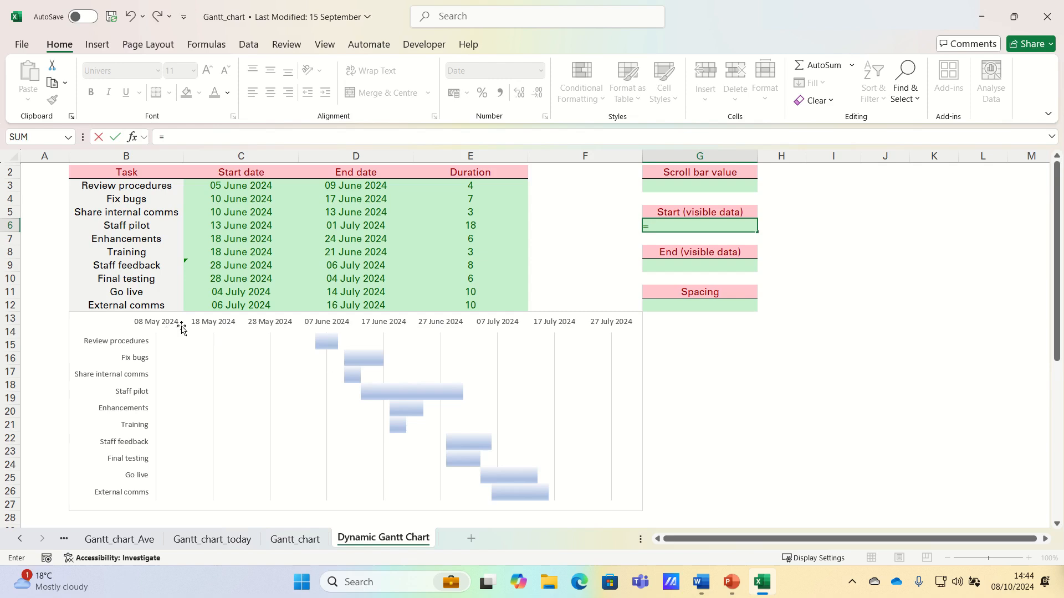
{"action": "mouse_move", "coordinate": [168, 332]}
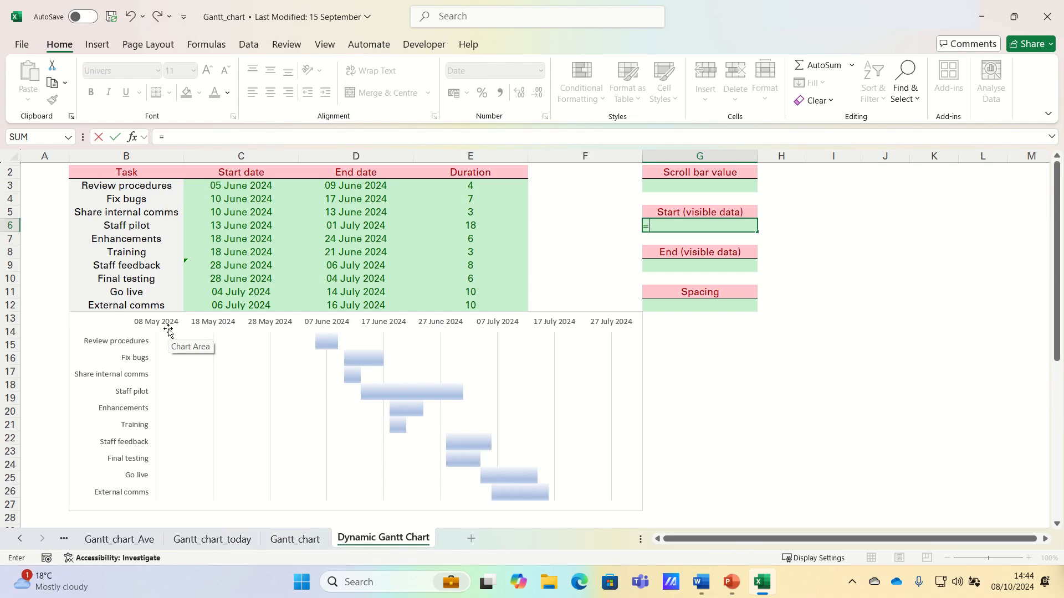
{"action": "mouse_move", "coordinate": [173, 329]}
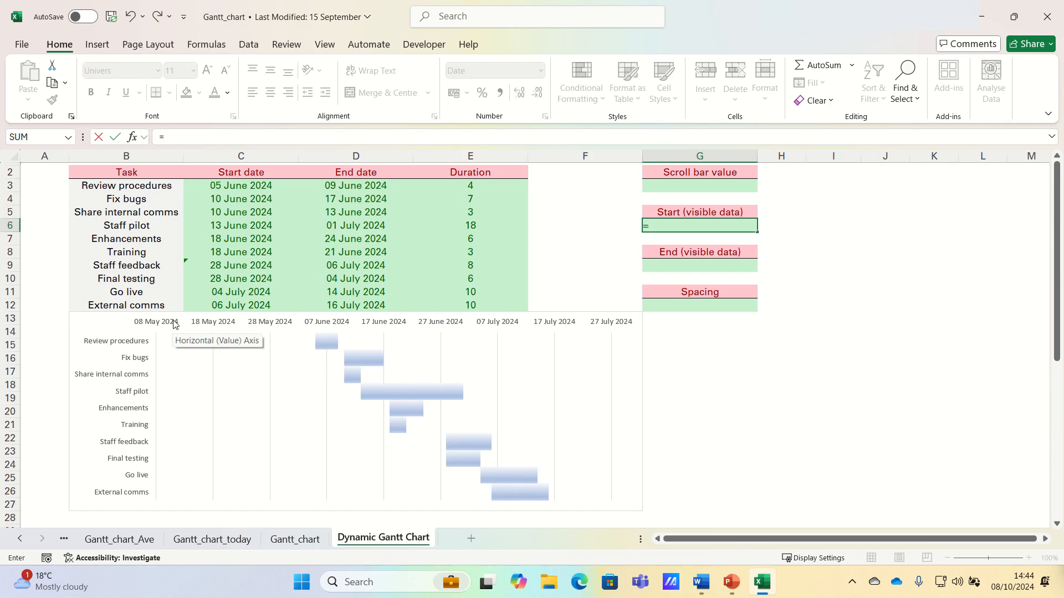
{"action": "mouse_move", "coordinate": [280, 251]}
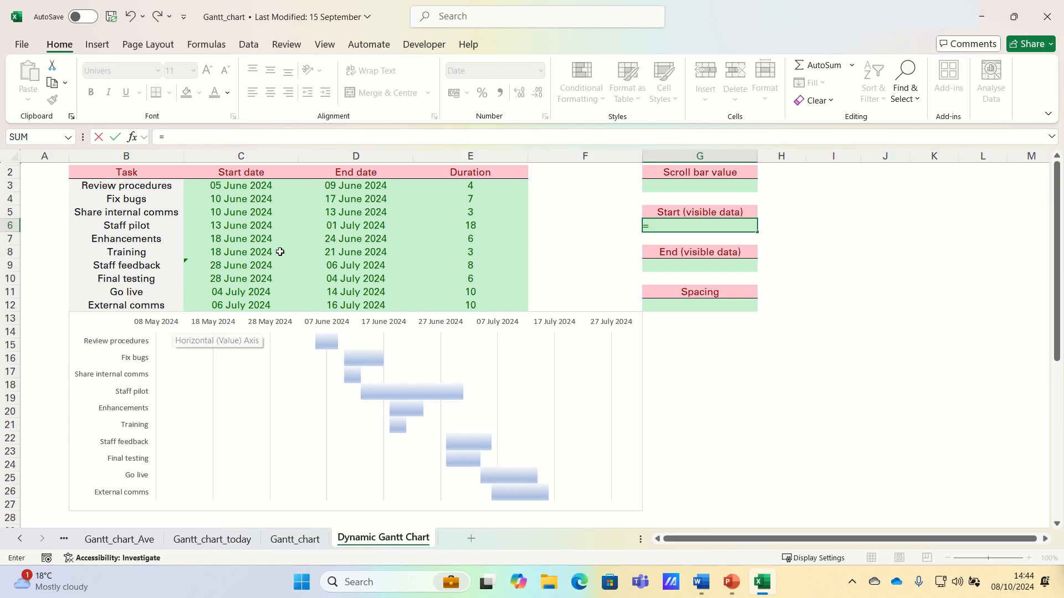
{"action": "left_click", "coordinate": [698, 185]}
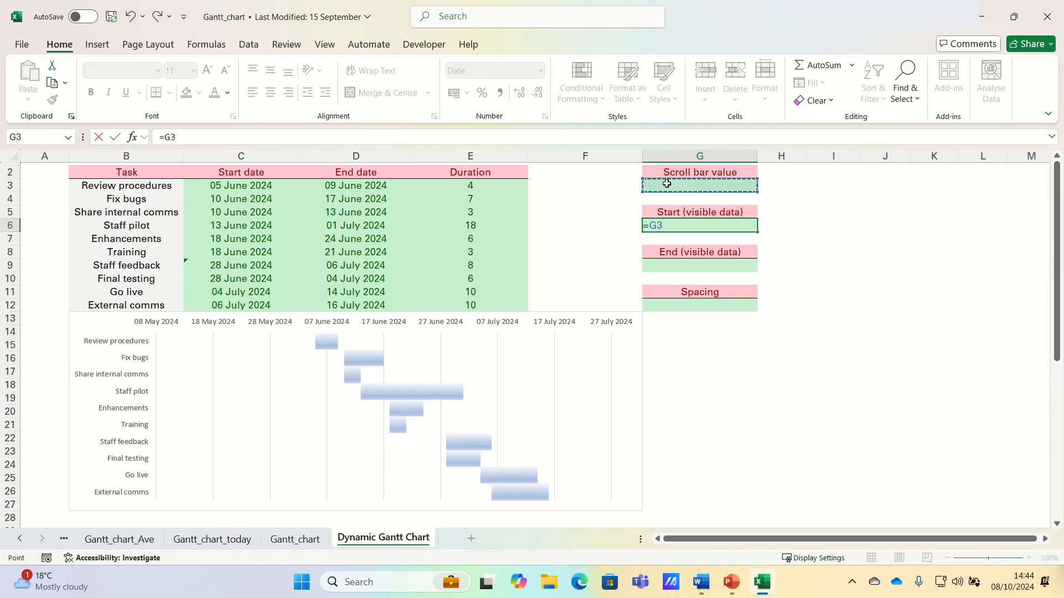
{"action": "type", "text": "+"}
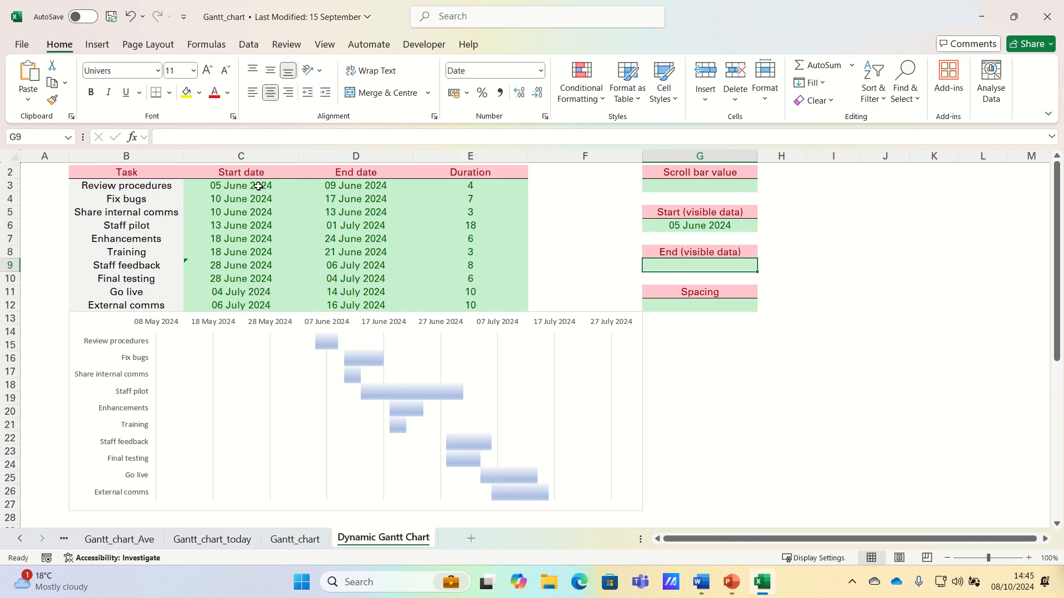
{"action": "mouse_move", "coordinate": [628, 328]}
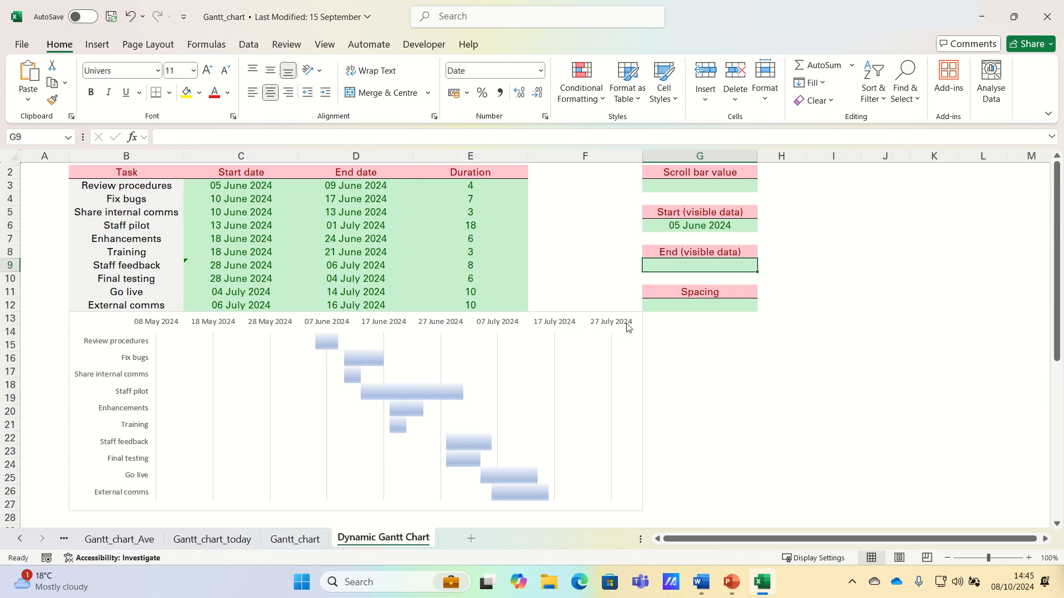
{"action": "mouse_move", "coordinate": [603, 320]}
{"action": "type", "text": "=G6"}
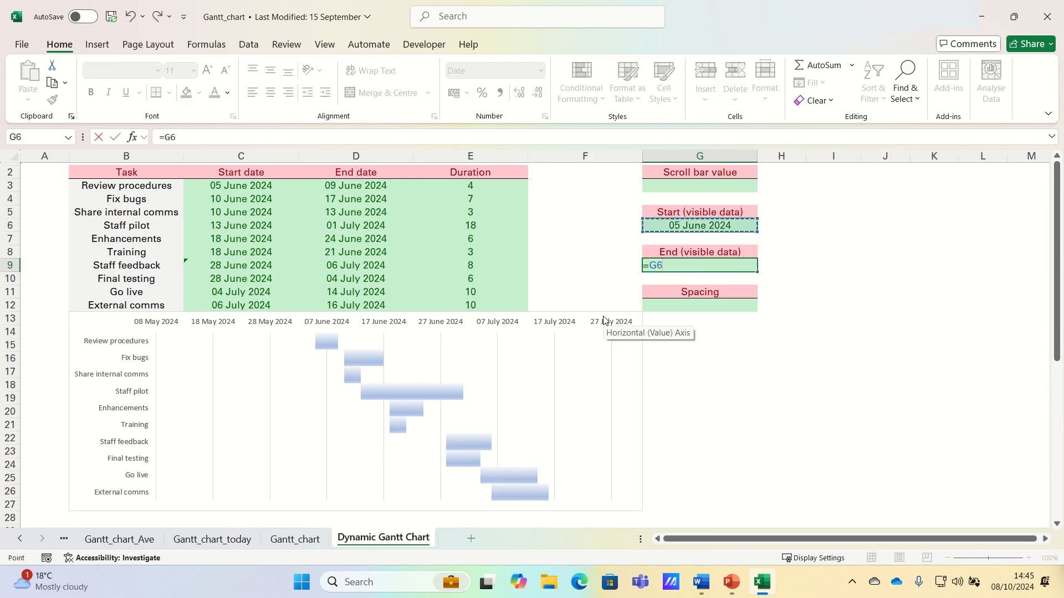
Set G9 to =G6+7 giving 12 June 2024, and set Spacing in G12 to 1.
{"action": "type", "text": "+7"}
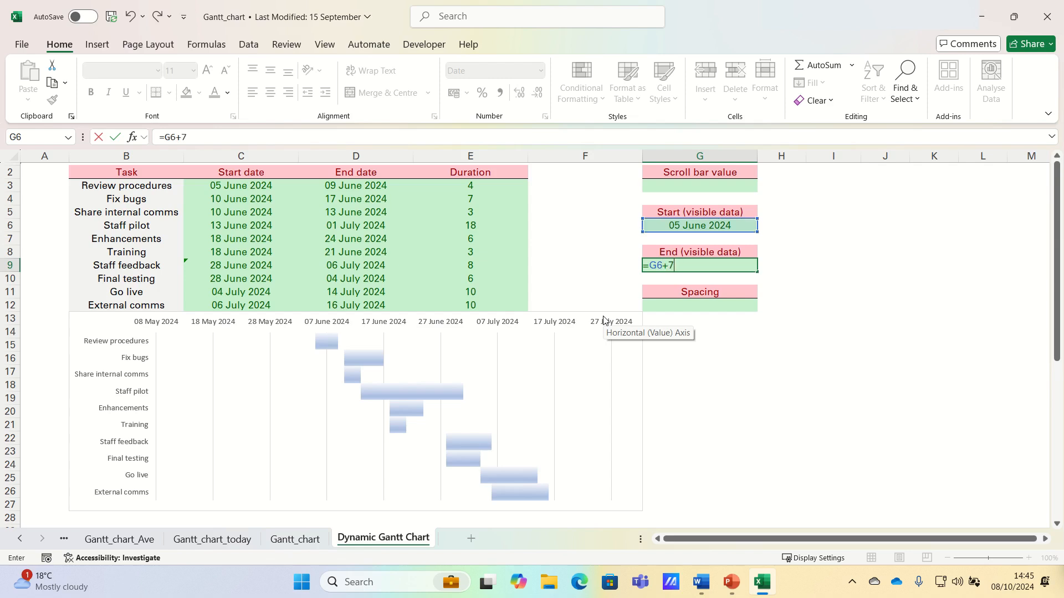
{"action": "key", "text": "Return"}
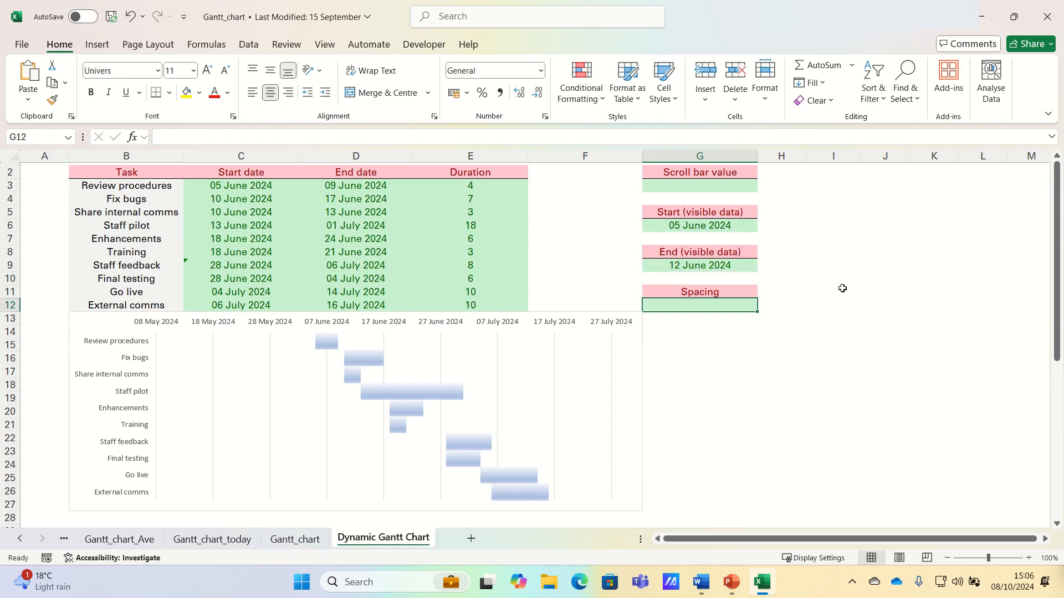
{"action": "type", "text": "1"}
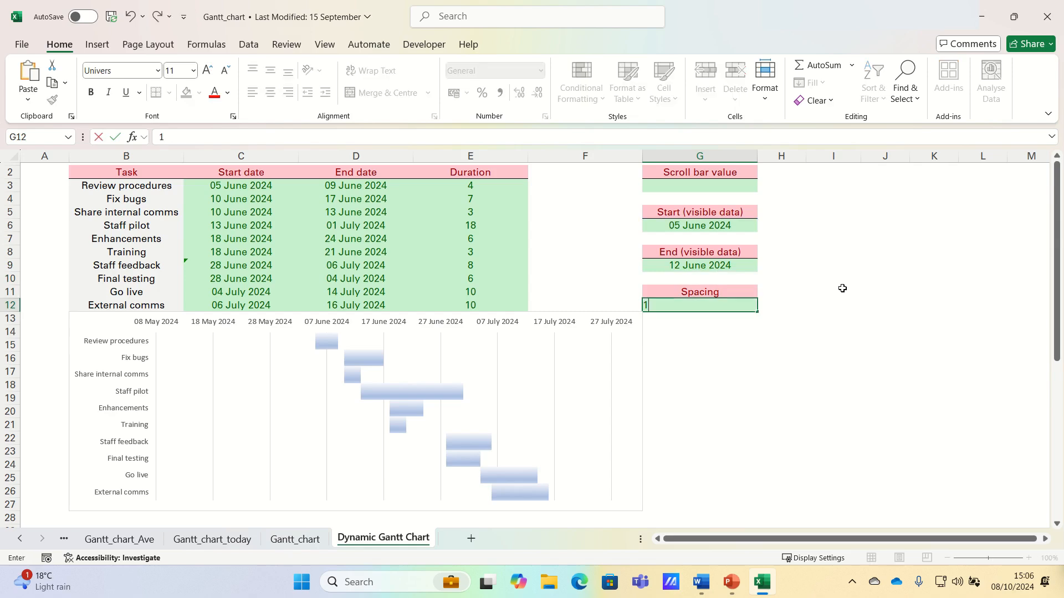
{"action": "key", "text": "Return"}
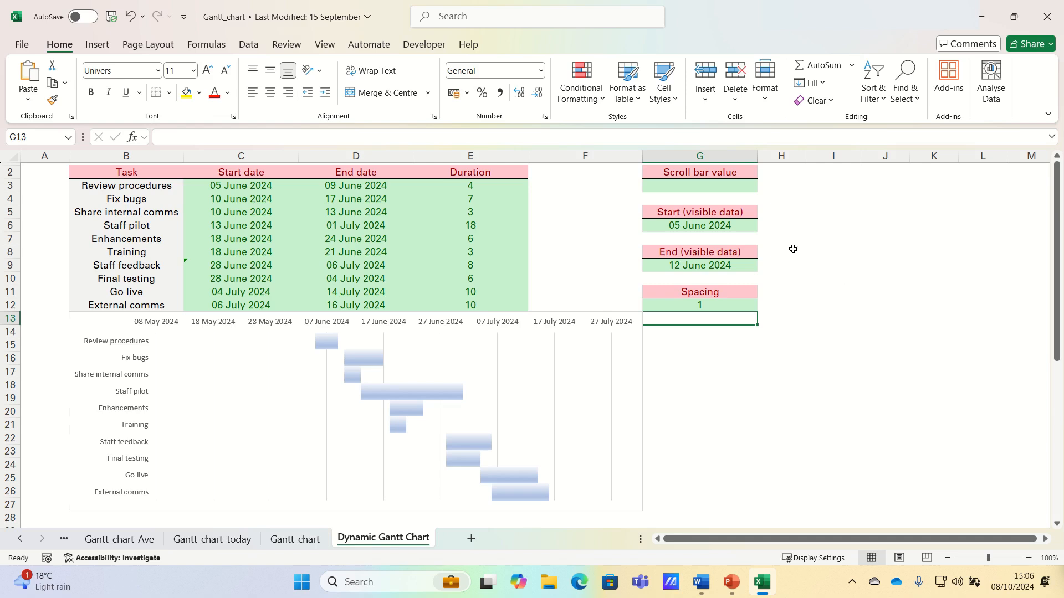
Select the scroll bar value cell G3 and switch to the Developer ribbon.
{"action": "left_click", "coordinate": [699, 185]}
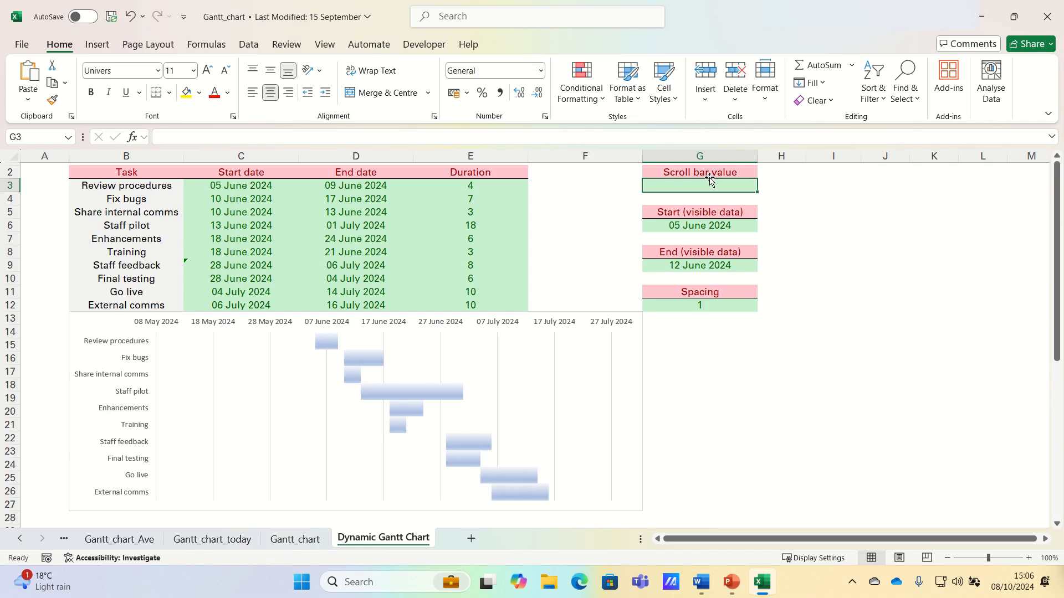
{"action": "mouse_move", "coordinate": [704, 225]}
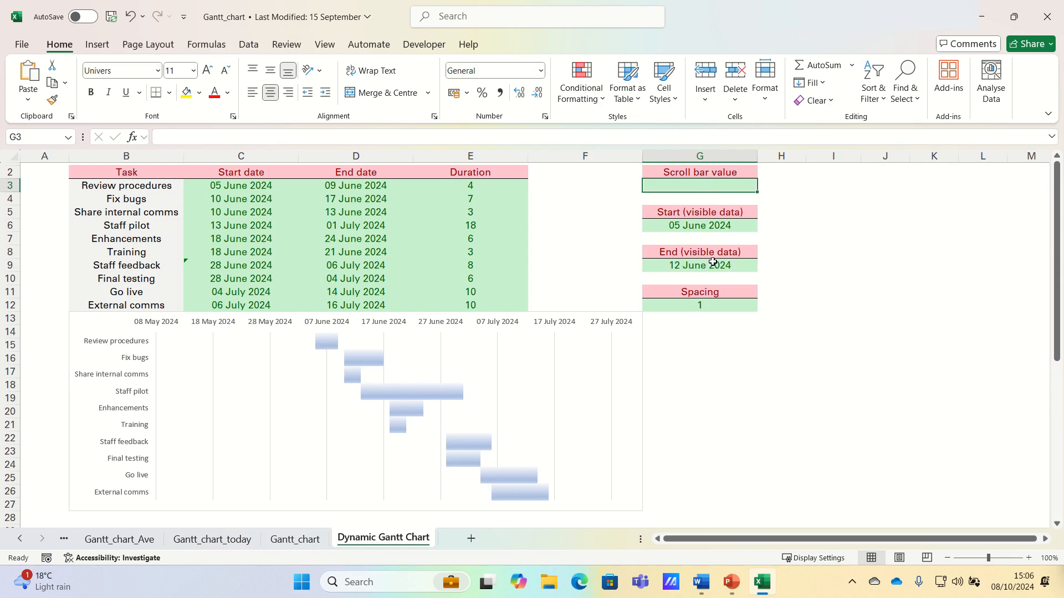
{"action": "mouse_move", "coordinate": [685, 237]}
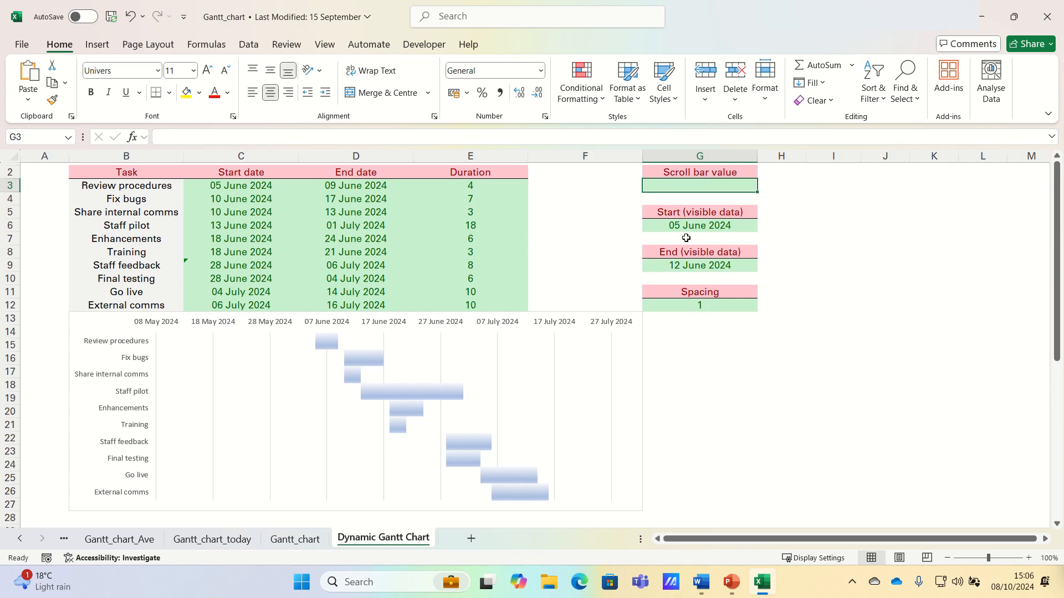
{"action": "left_click", "coordinate": [423, 44]}
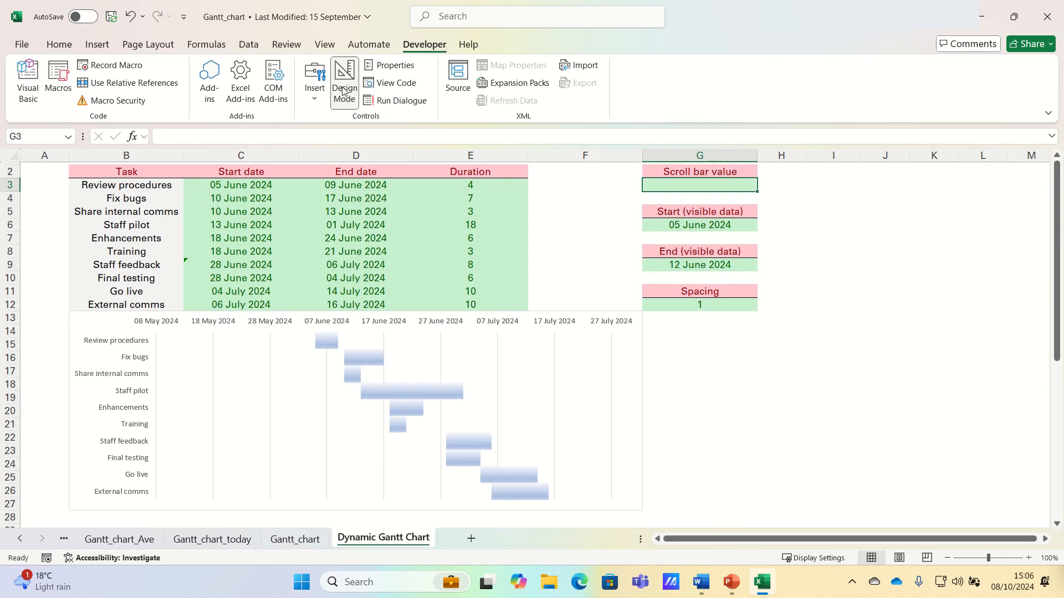
Insert an ActiveX scroll bar from Developer controls and draw it along row 28 under the chart.
{"action": "left_click", "coordinate": [314, 77]}
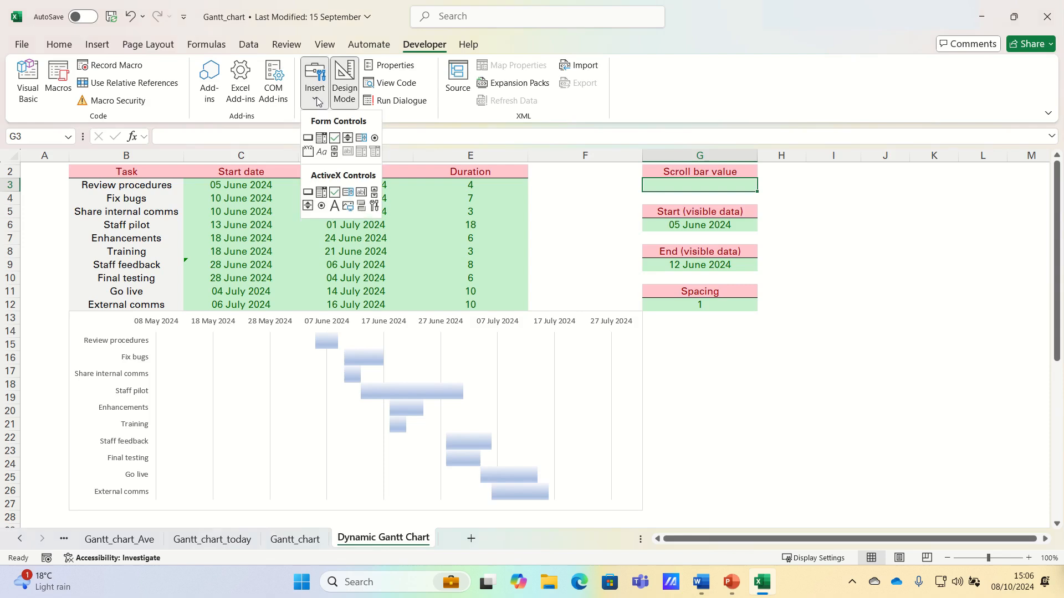
{"action": "mouse_move", "coordinate": [376, 197]}
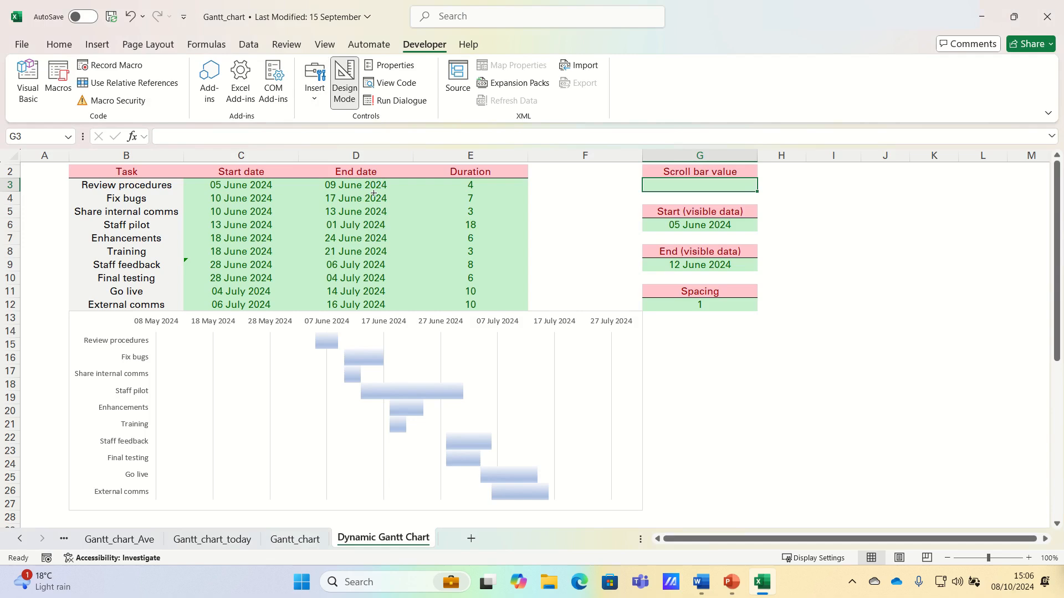
{"action": "mouse_move", "coordinate": [77, 489]}
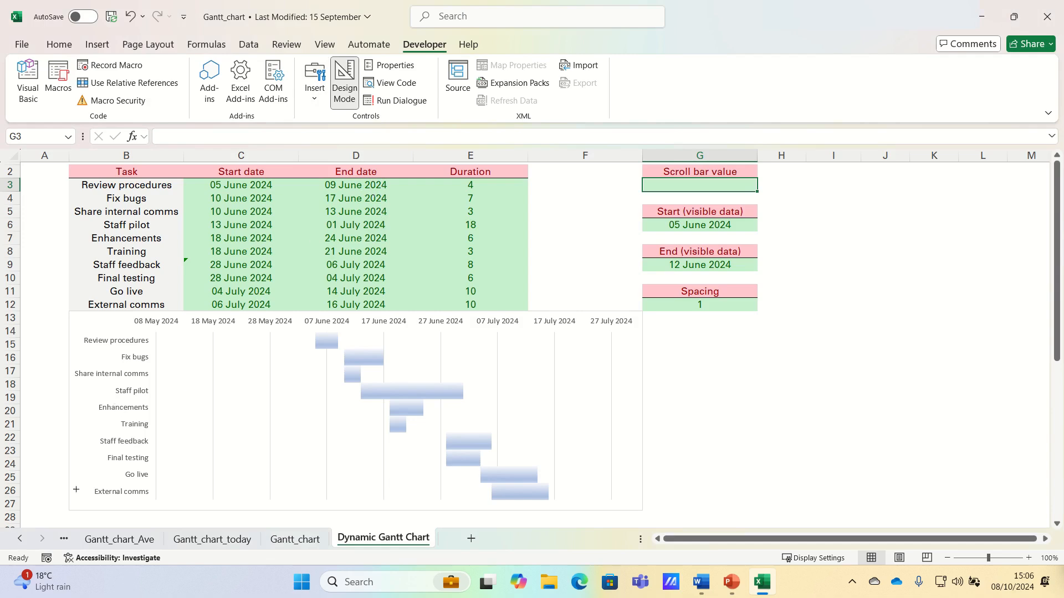
{"action": "mouse_move", "coordinate": [69, 512]}
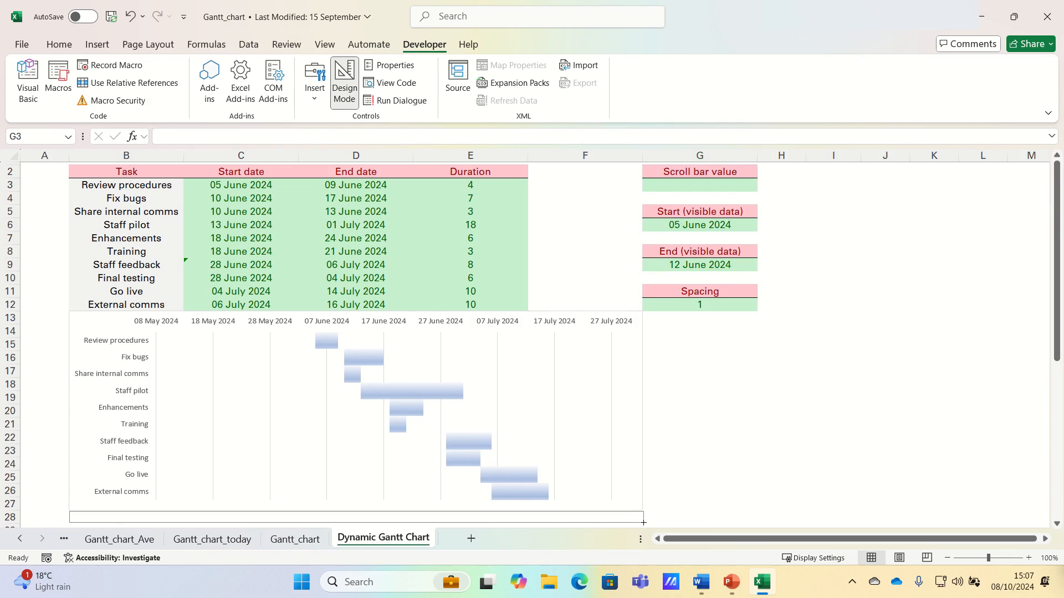
{"action": "left_click", "coordinate": [353, 515]}
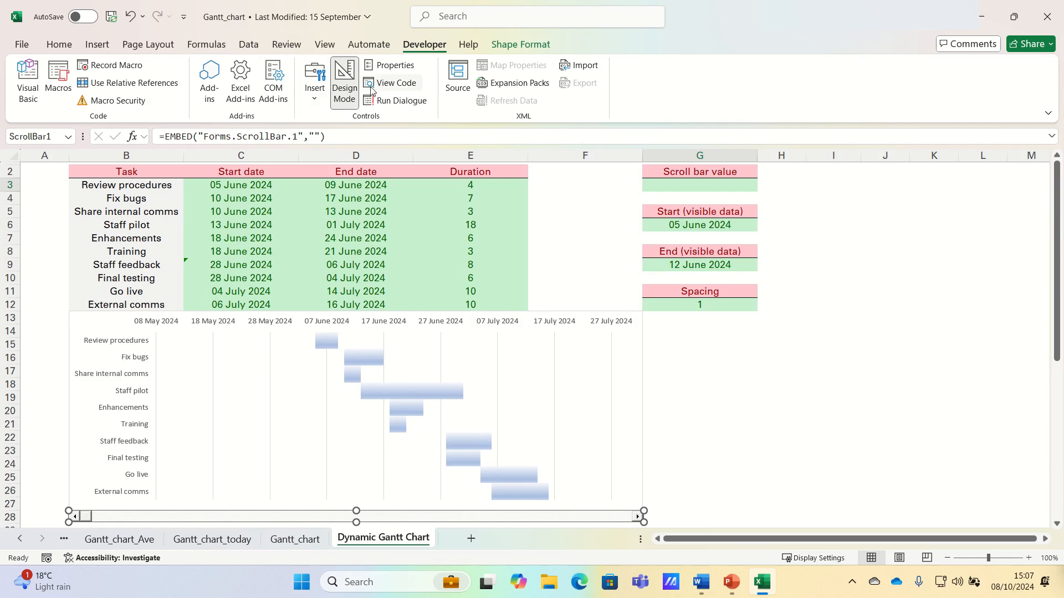
{"action": "mouse_move", "coordinate": [344, 80]}
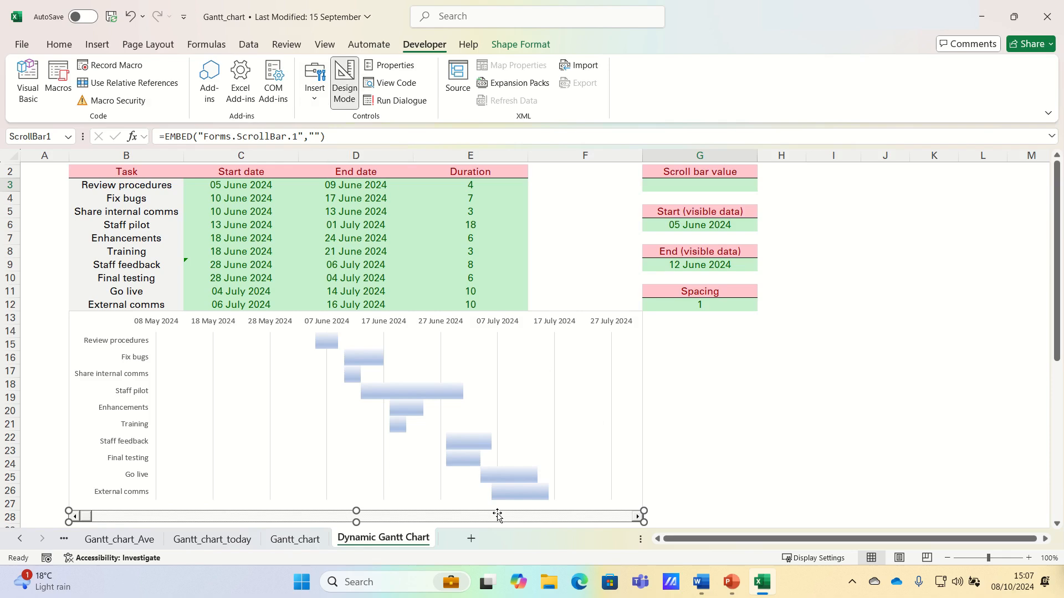
Bring up the scroll bar's Properties sheet via its right-click menu.
{"action": "right_click", "coordinate": [498, 516]}
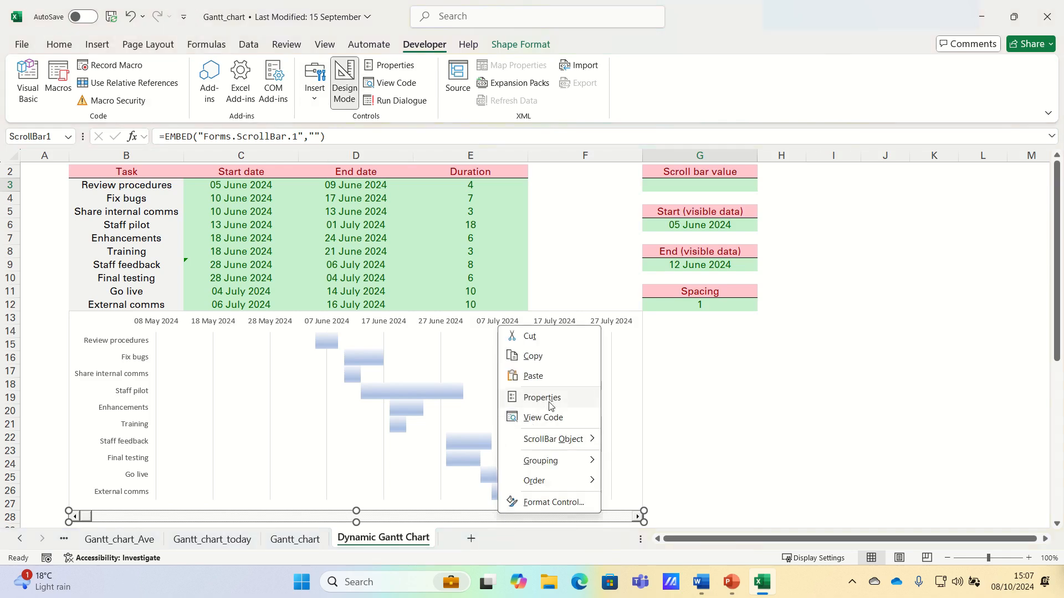
{"action": "left_click", "coordinate": [542, 396]}
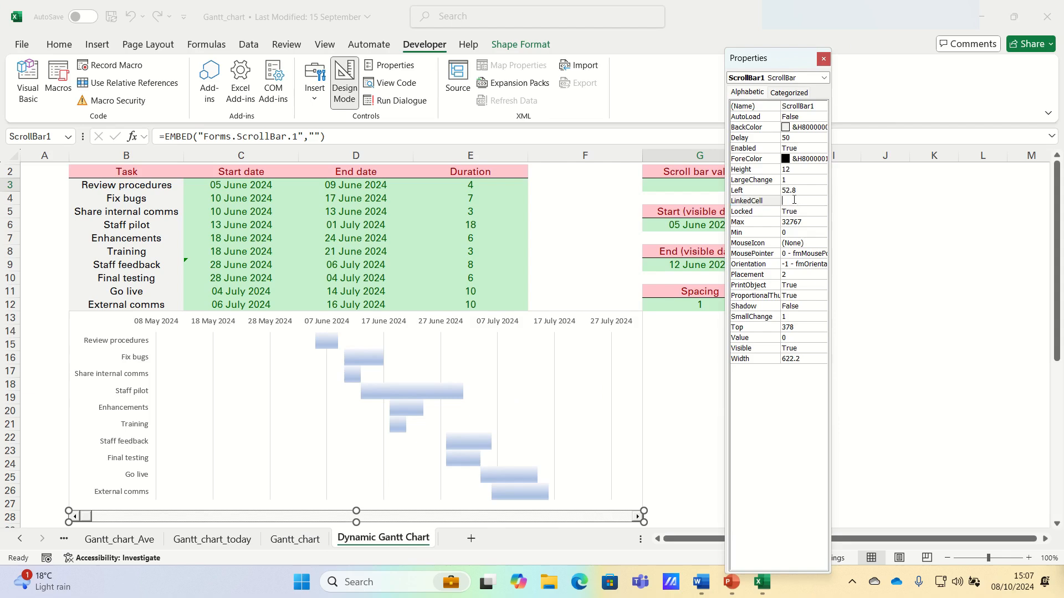
Set the scroll bar's LinkedCell to $G$3 and Max to 34 with Min 0.
{"action": "type", "text": "$G$3"}
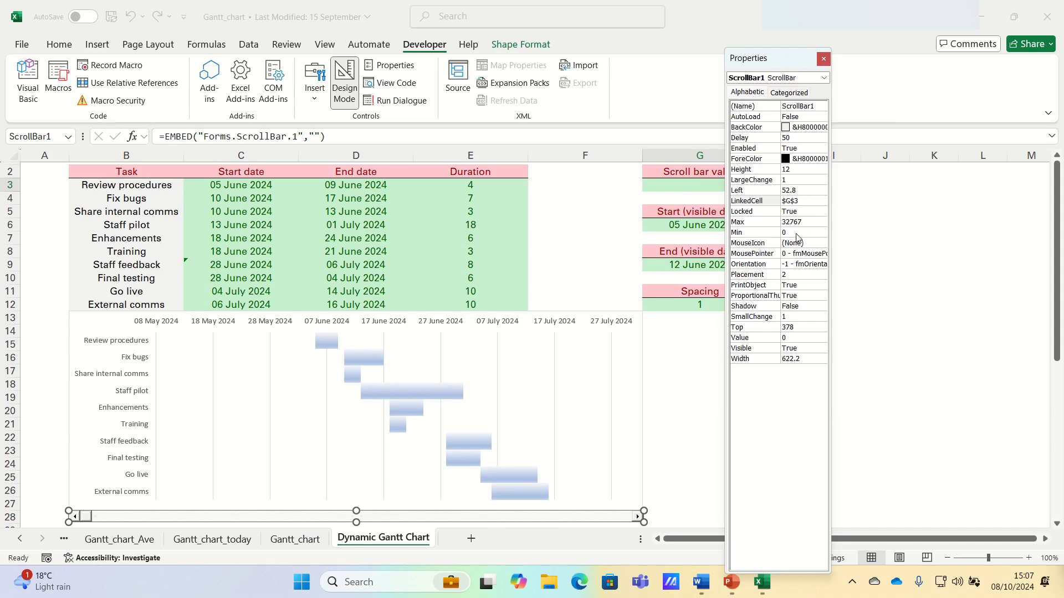
{"action": "left_click", "coordinate": [805, 201]}
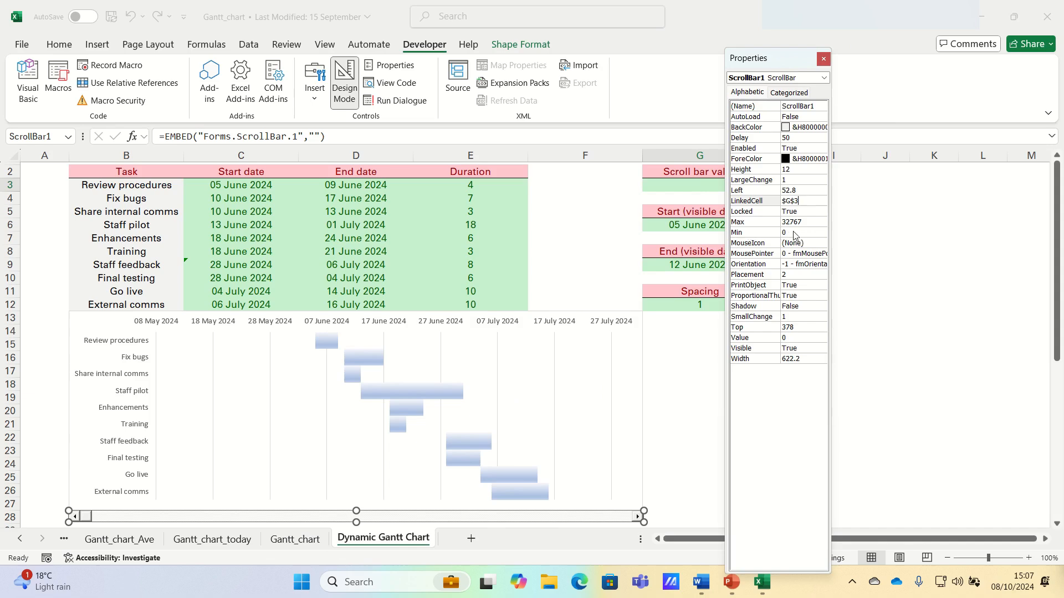
{"action": "mouse_move", "coordinate": [789, 319]}
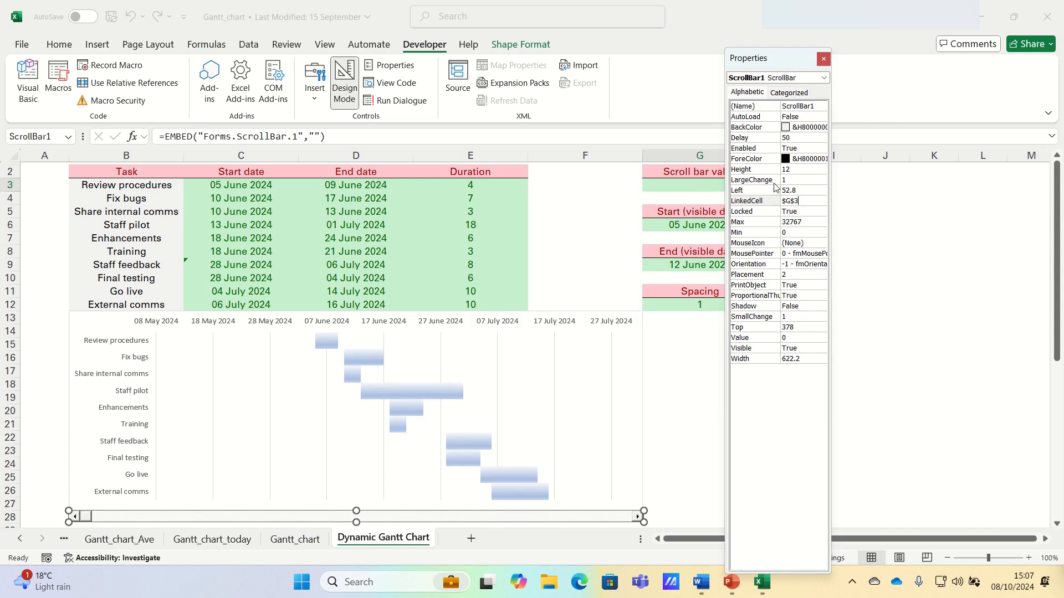
{"action": "mouse_move", "coordinate": [794, 178]}
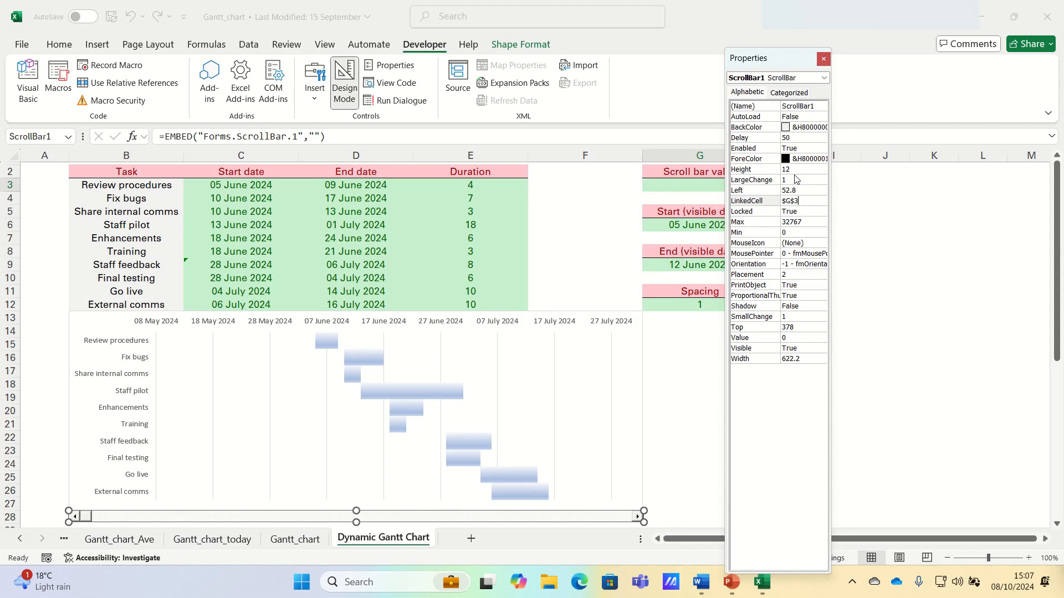
{"action": "mouse_move", "coordinate": [708, 246]}
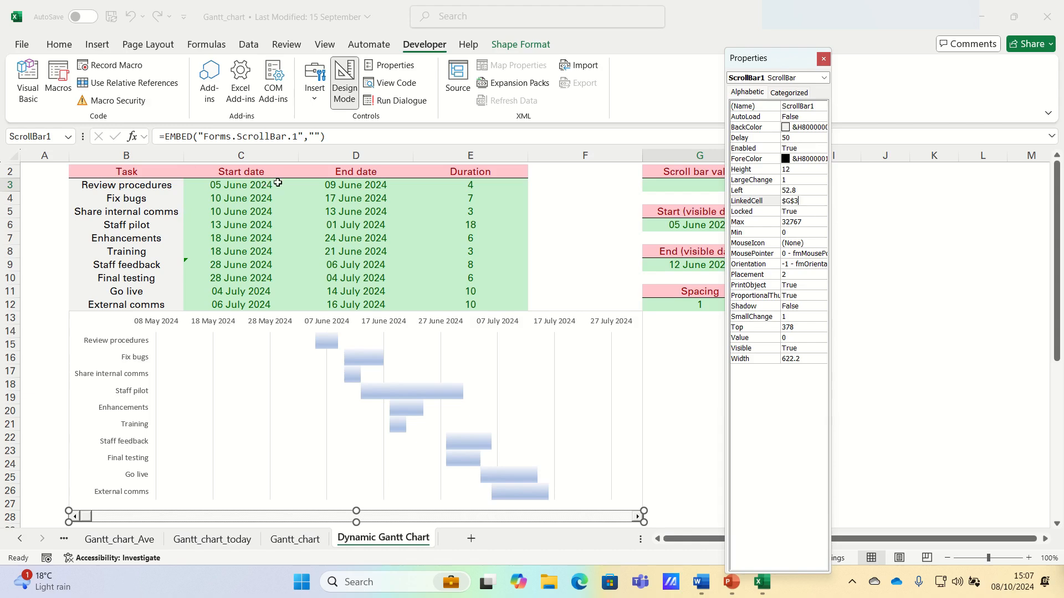
{"action": "mouse_move", "coordinate": [349, 286]}
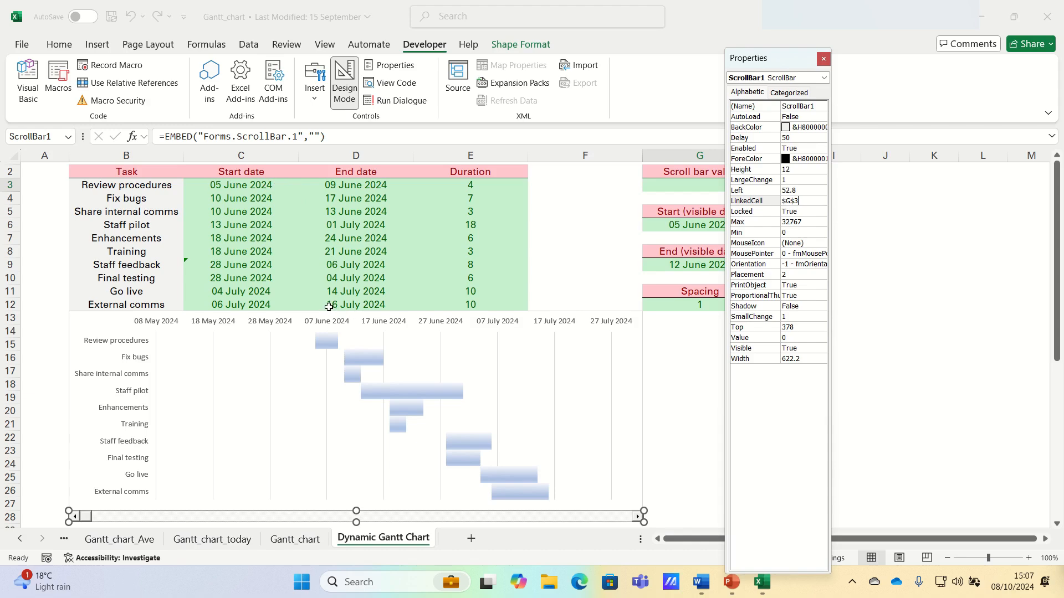
{"action": "mouse_move", "coordinate": [218, 185]}
{"action": "type", "text": "34"}
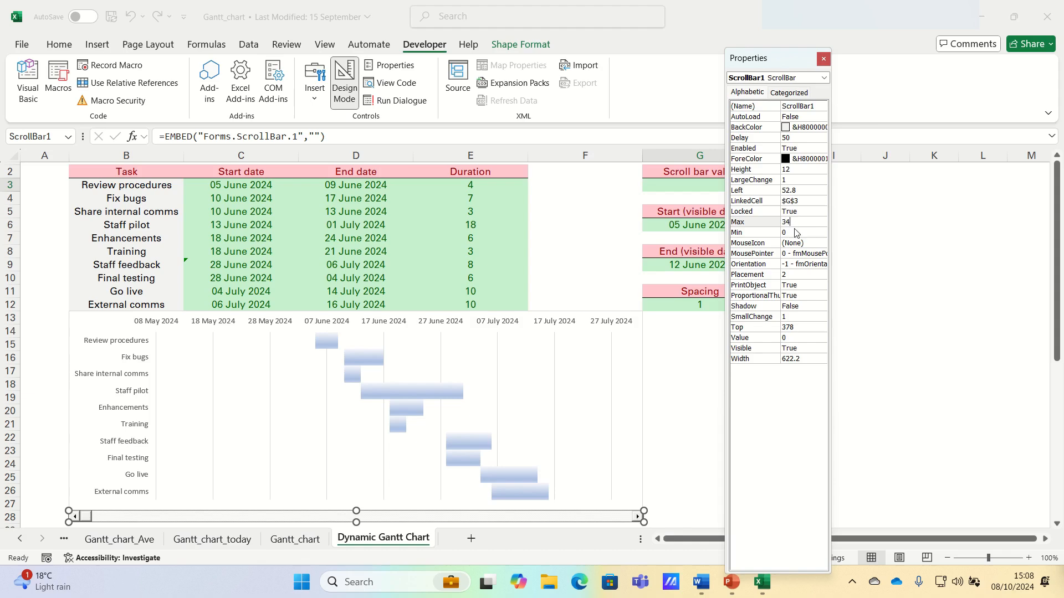
{"action": "left_click", "coordinate": [753, 231]}
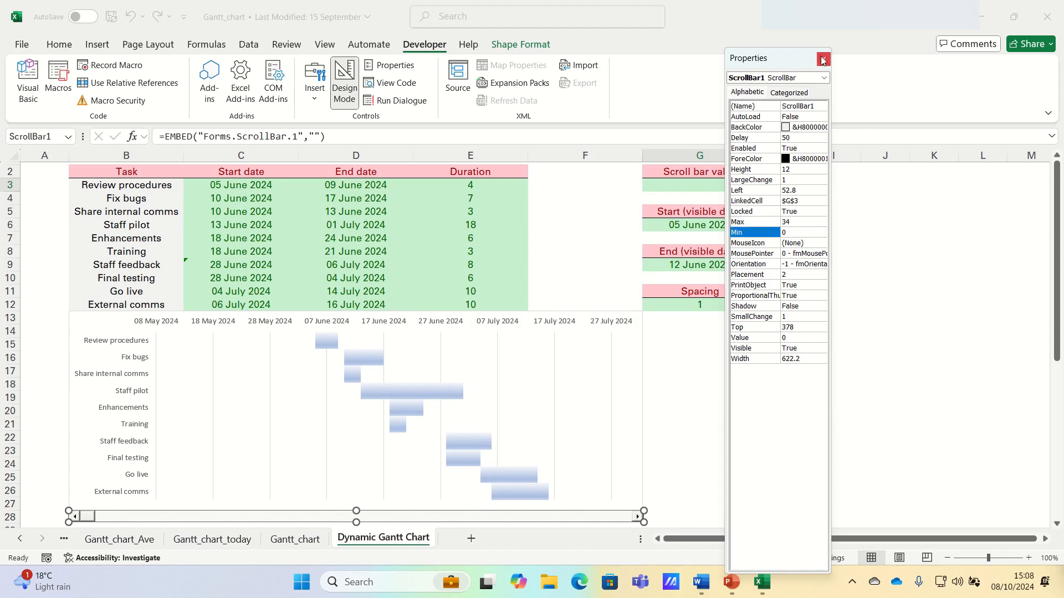
Close the Properties window and deselect the chart by selecting a worksheet cell.
{"action": "left_click", "coordinate": [821, 59]}
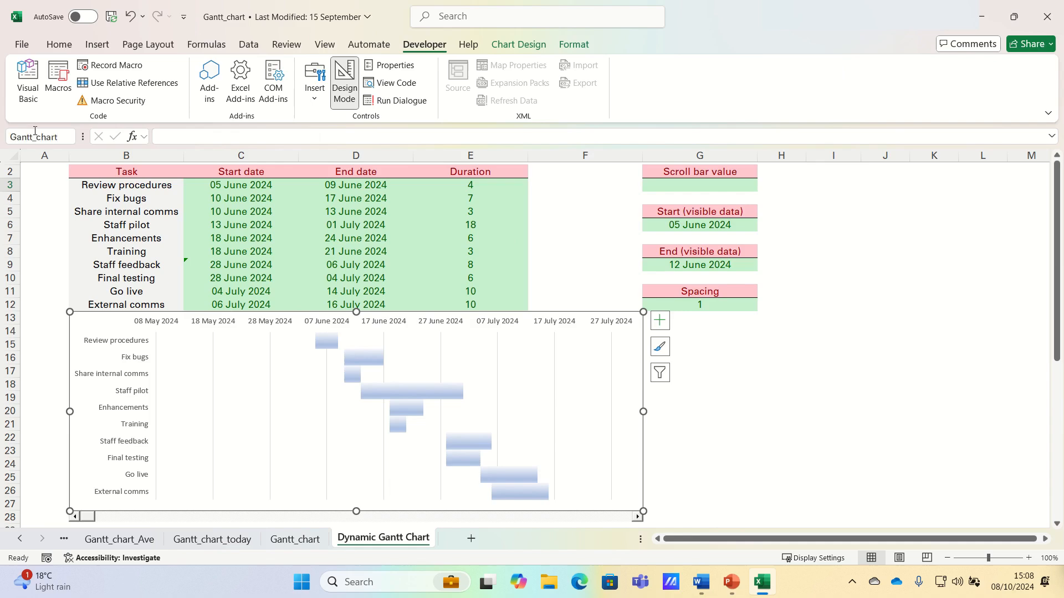
{"action": "left_click", "coordinate": [125, 198]}
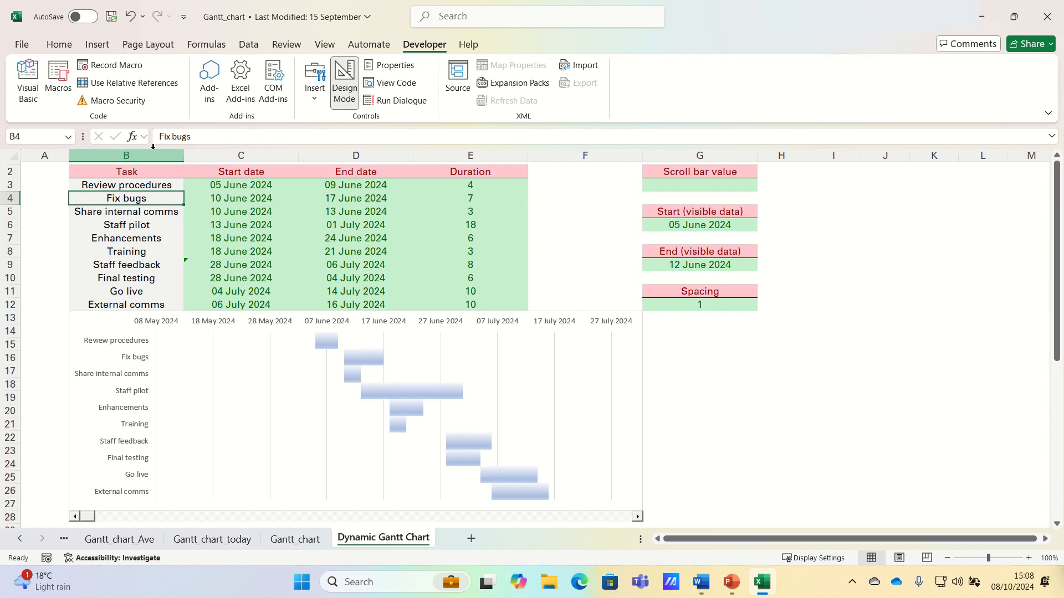
{"action": "mouse_move", "coordinate": [26, 76]}
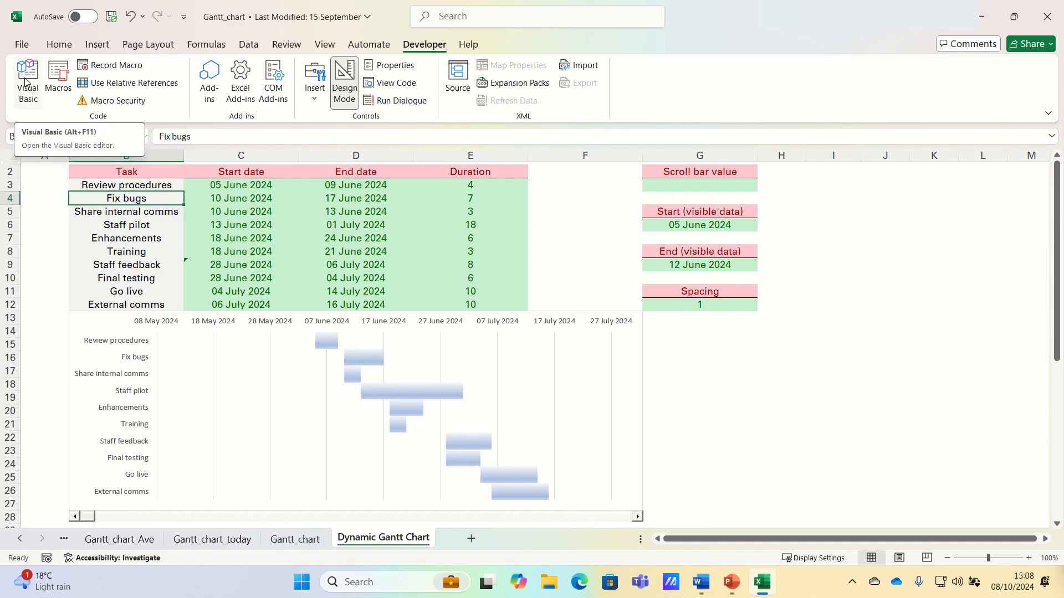
Write Sub AdjustAxisBounds in Module1 setting MinimumScale, MaximumScale, MajorUnit from G6, G9, G12.
{"action": "left_click", "coordinate": [26, 77]}
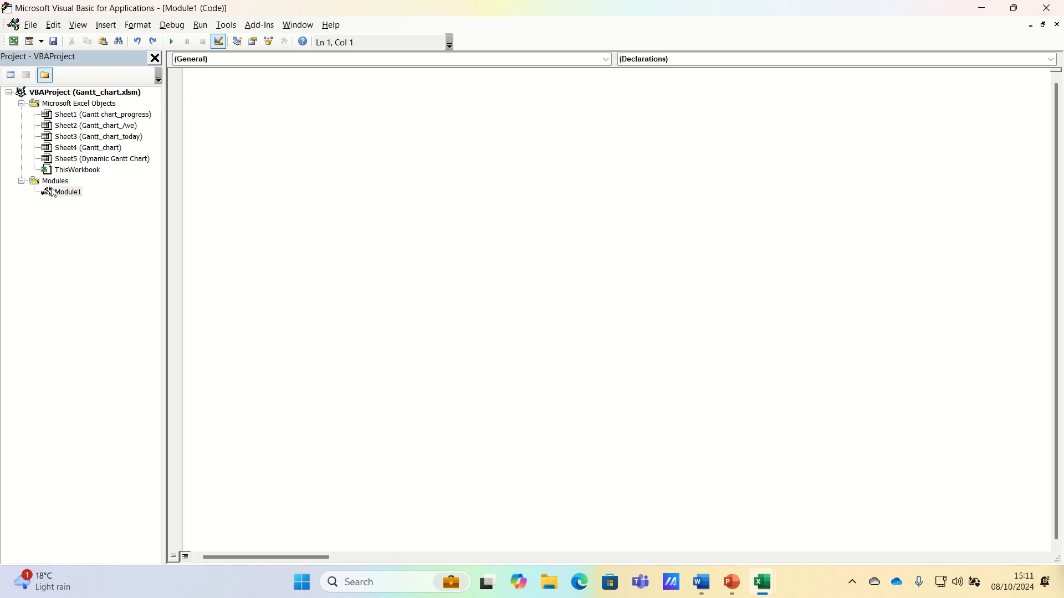
{"action": "left_click", "coordinate": [106, 24]}
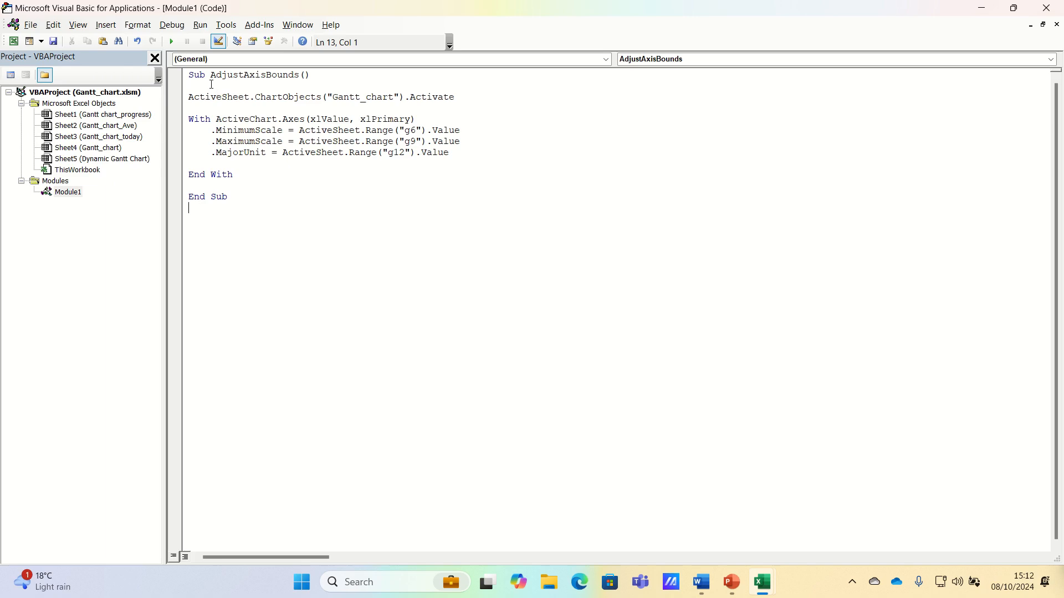
{"action": "mouse_move", "coordinate": [391, 109]}
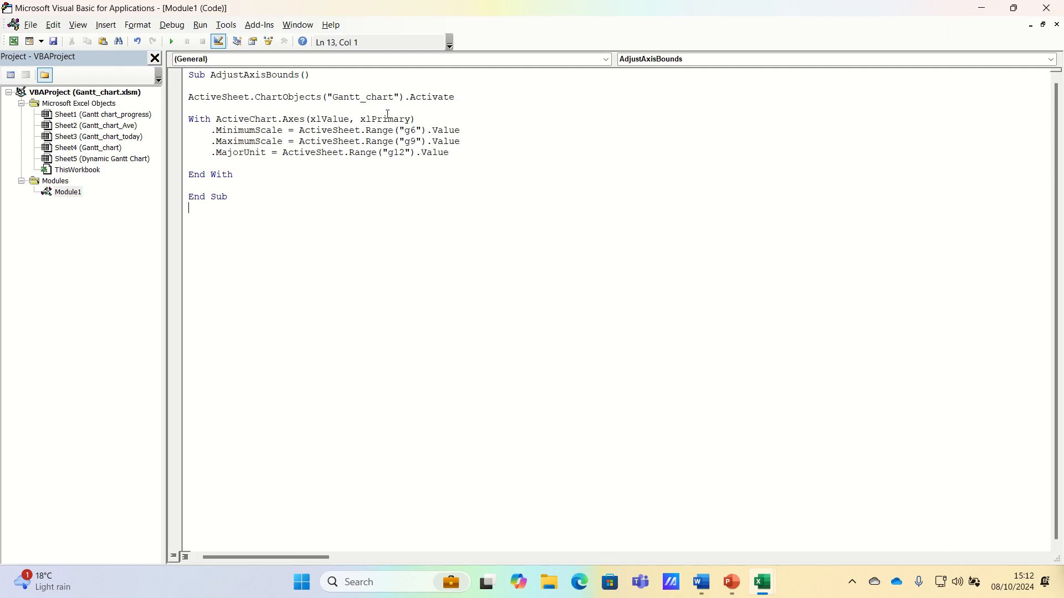
{"action": "mouse_move", "coordinate": [348, 131]}
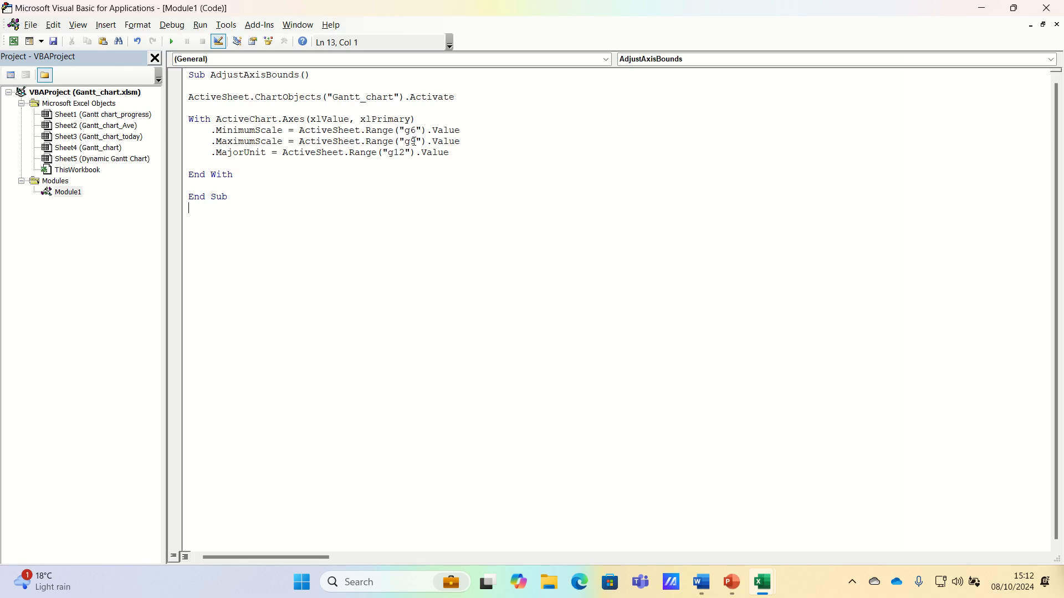
{"action": "type", "text": "9"}
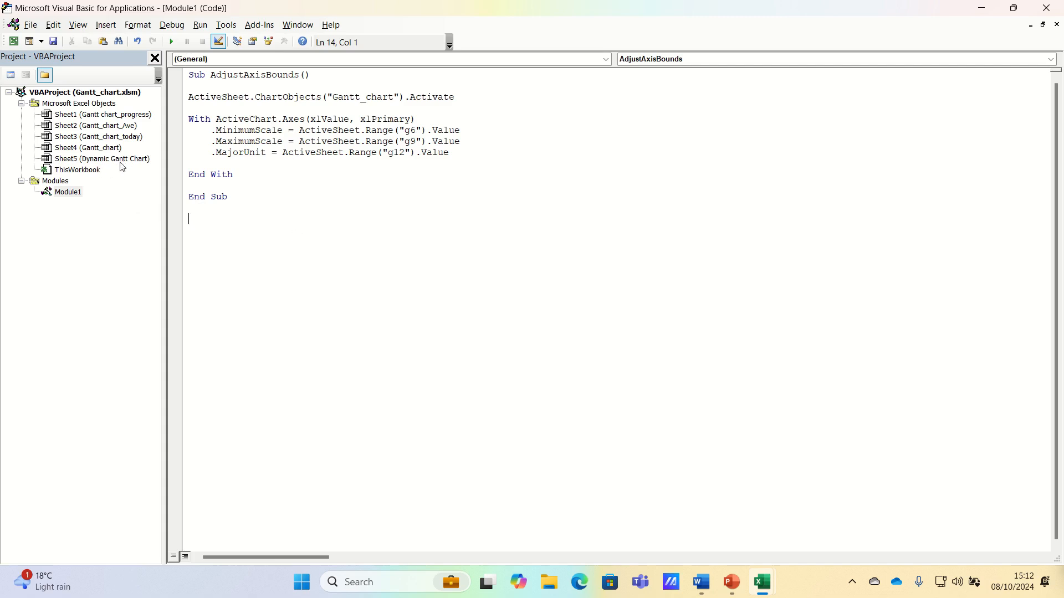
Add Private Sub ScrollBar1_Change in Sheet5's code calling AdjustAxisBounds.
{"action": "double_click", "coordinate": [101, 159]}
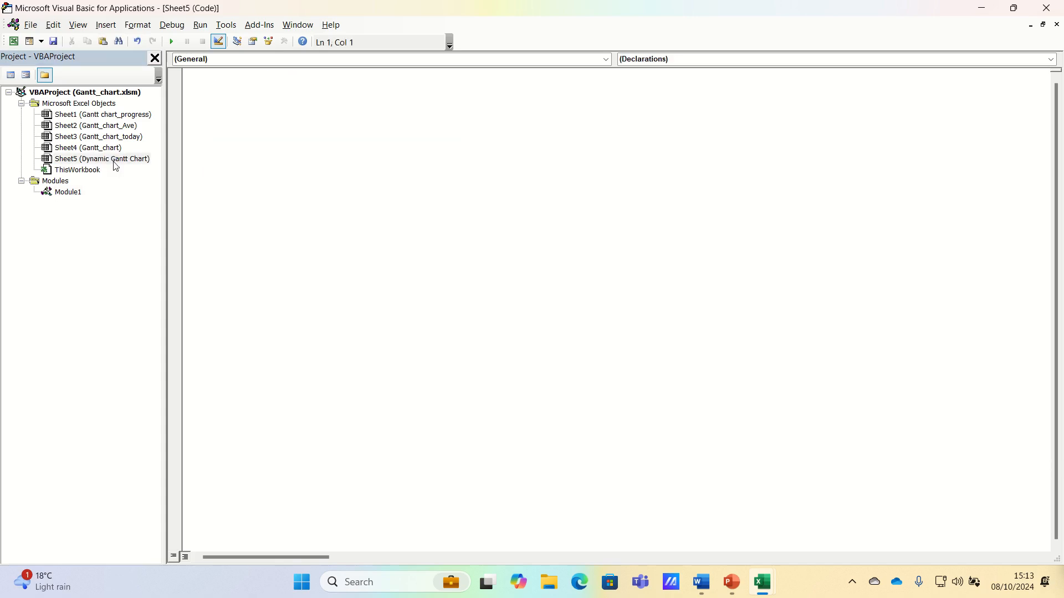
{"action": "left_click", "coordinate": [292, 134]}
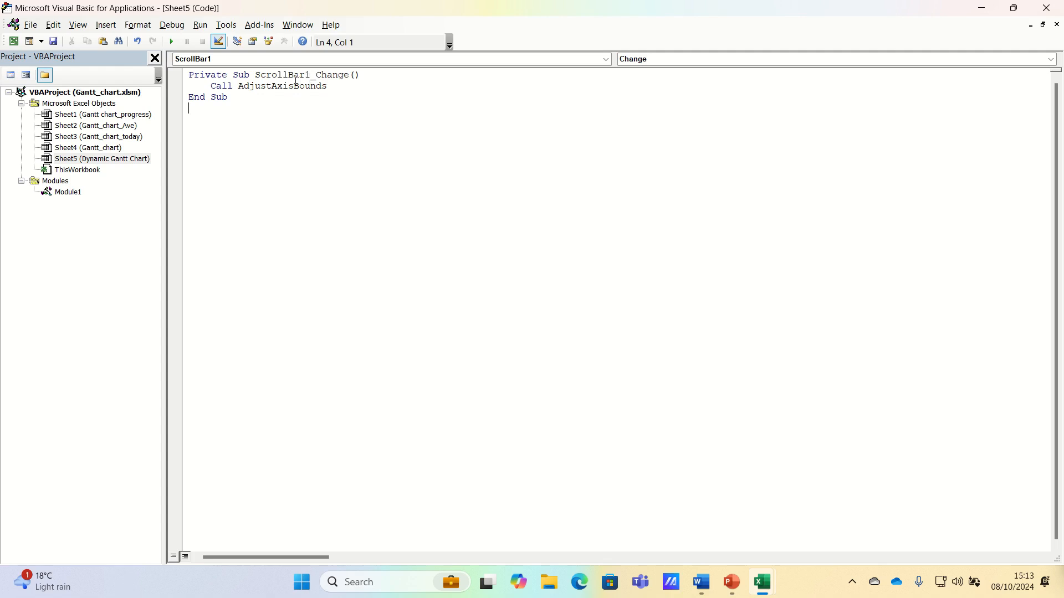
{"action": "mouse_move", "coordinate": [1053, 8]}
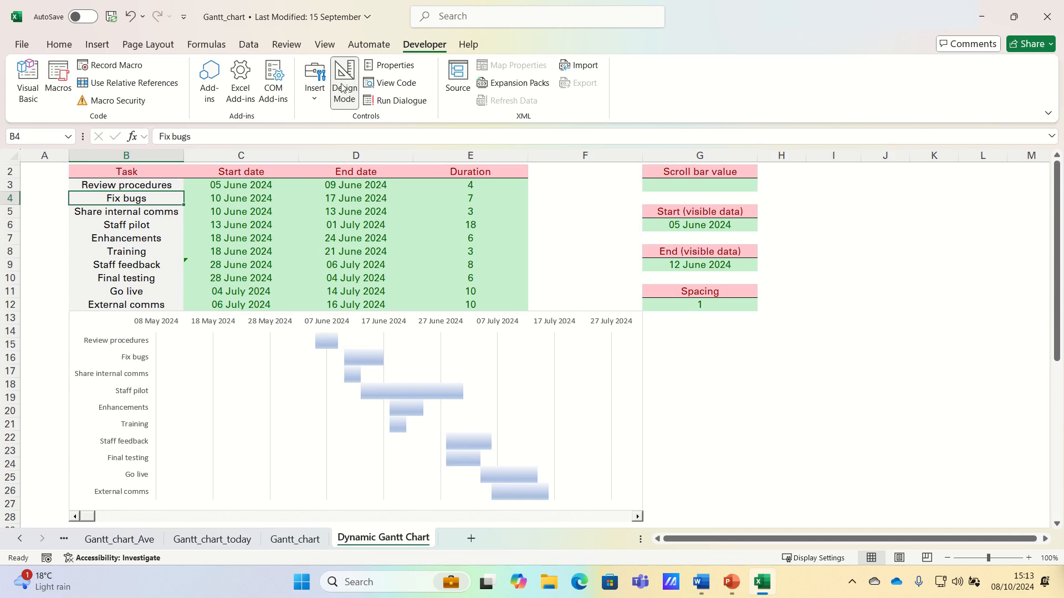
{"action": "mouse_move", "coordinate": [344, 81]}
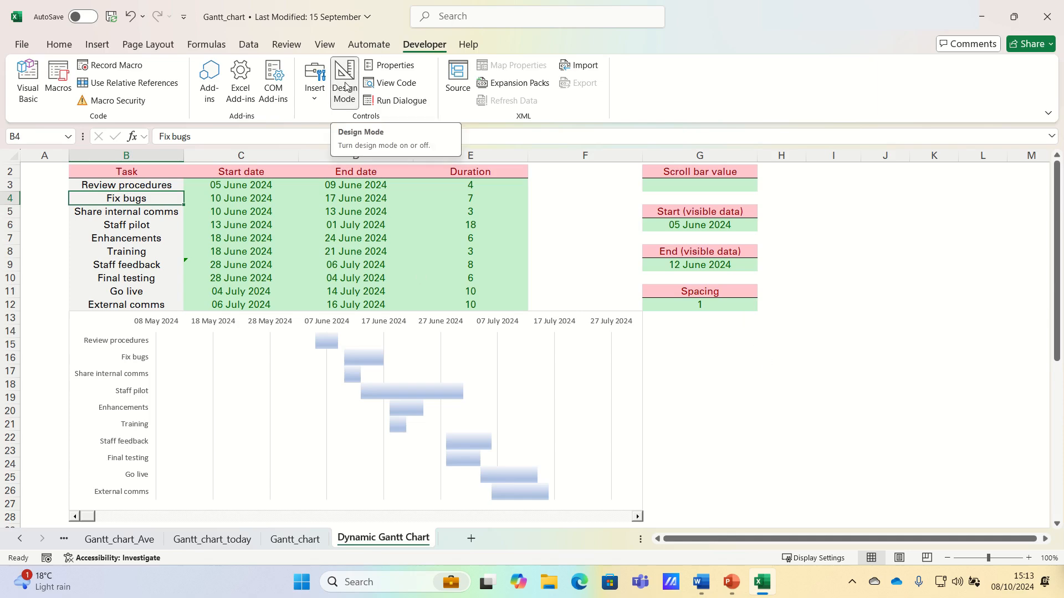
{"action": "mouse_move", "coordinate": [671, 493]}
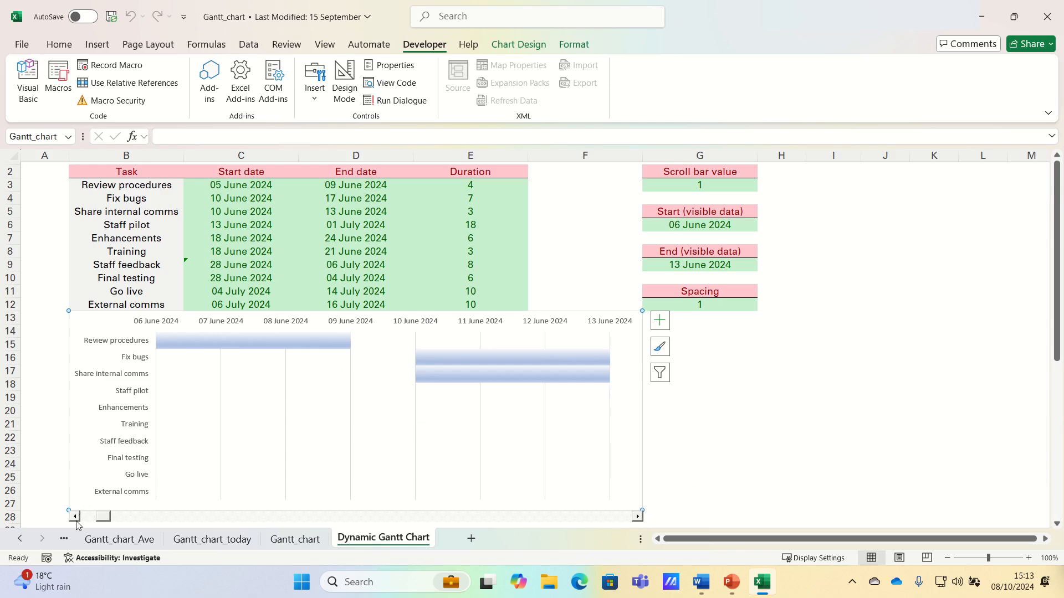
Test the scroll bar arrows, shifting the chart's visible dates earlier and later to 04–11 July 2024.
{"action": "left_click", "coordinate": [75, 516]}
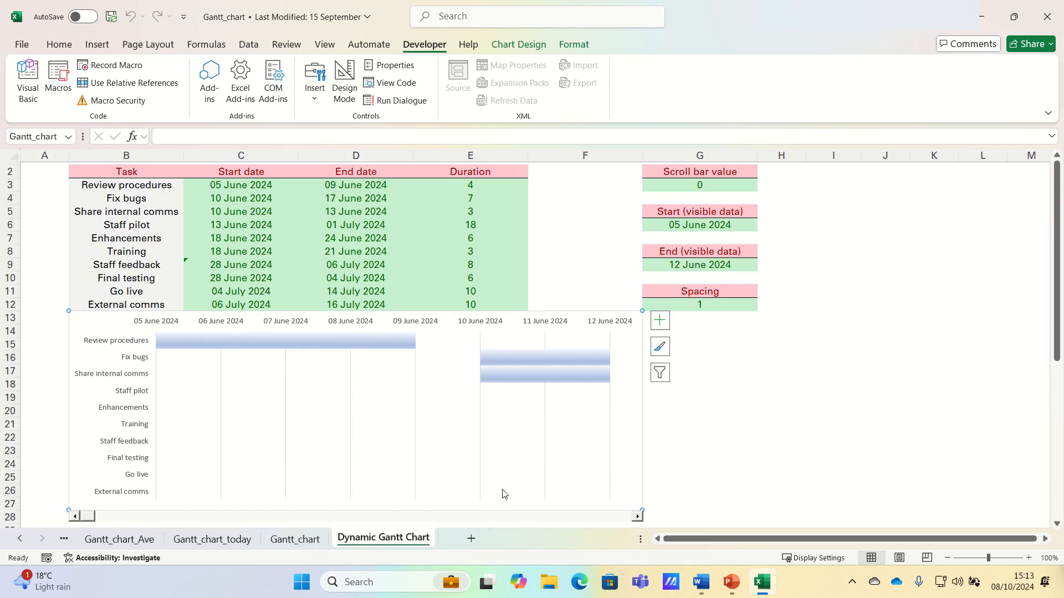
{"action": "left_click", "coordinate": [636, 515]}
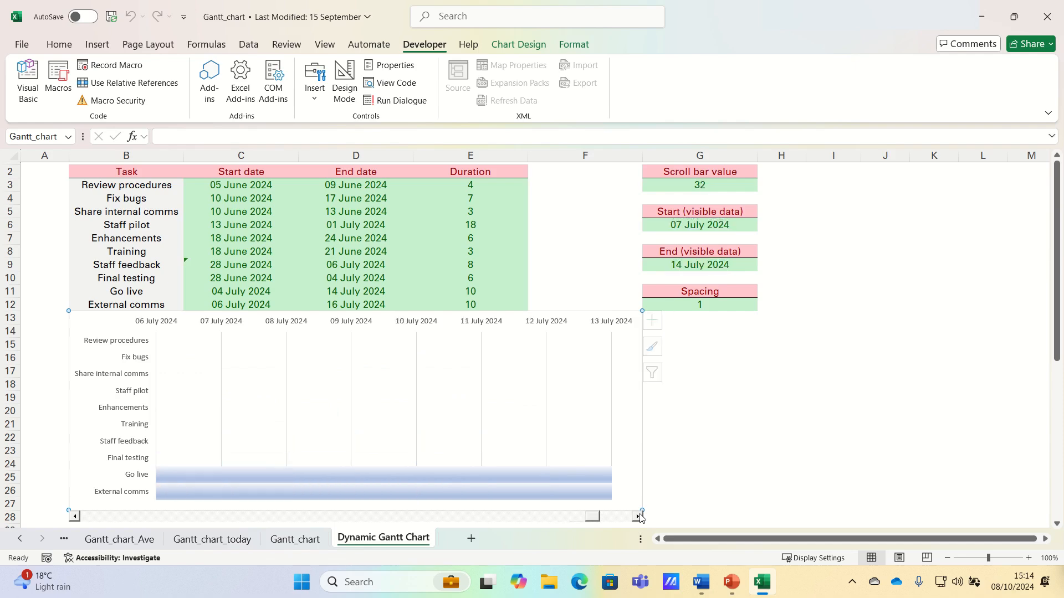
{"action": "left_click", "coordinate": [636, 517]}
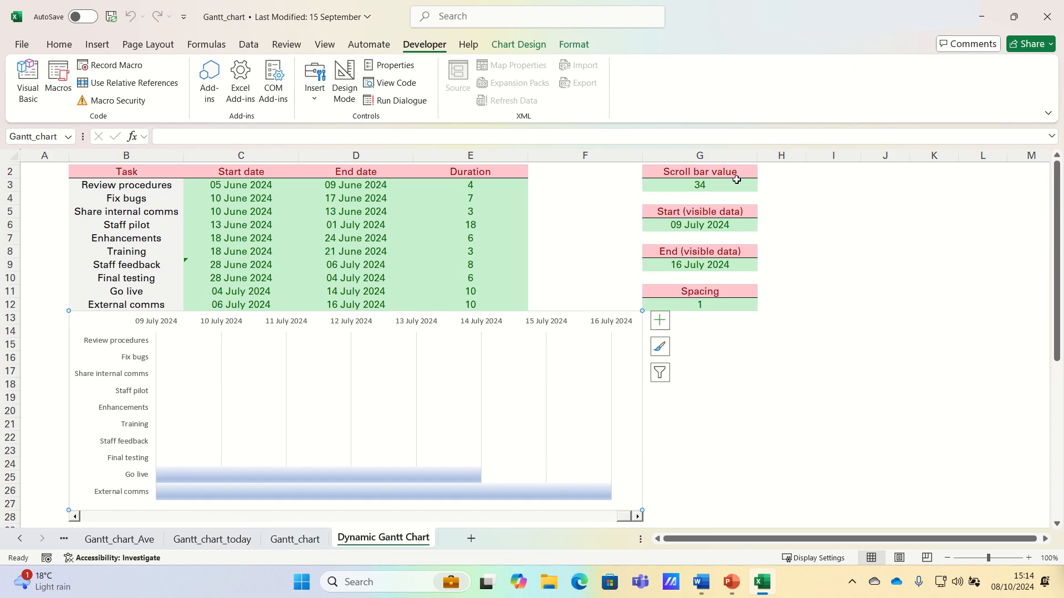
{"action": "mouse_move", "coordinate": [658, 373]}
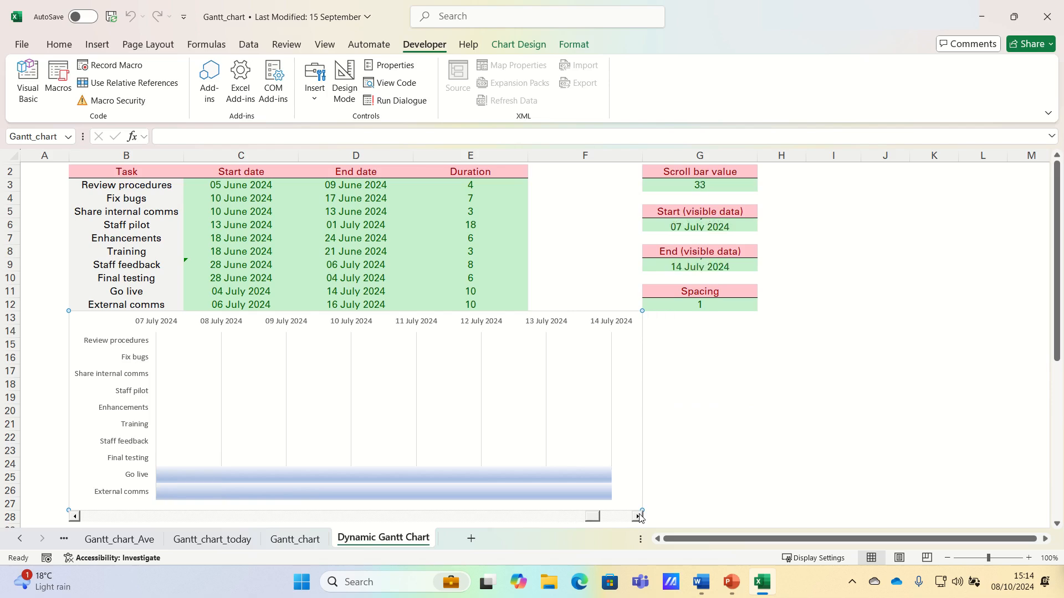
{"action": "left_click", "coordinate": [77, 516]}
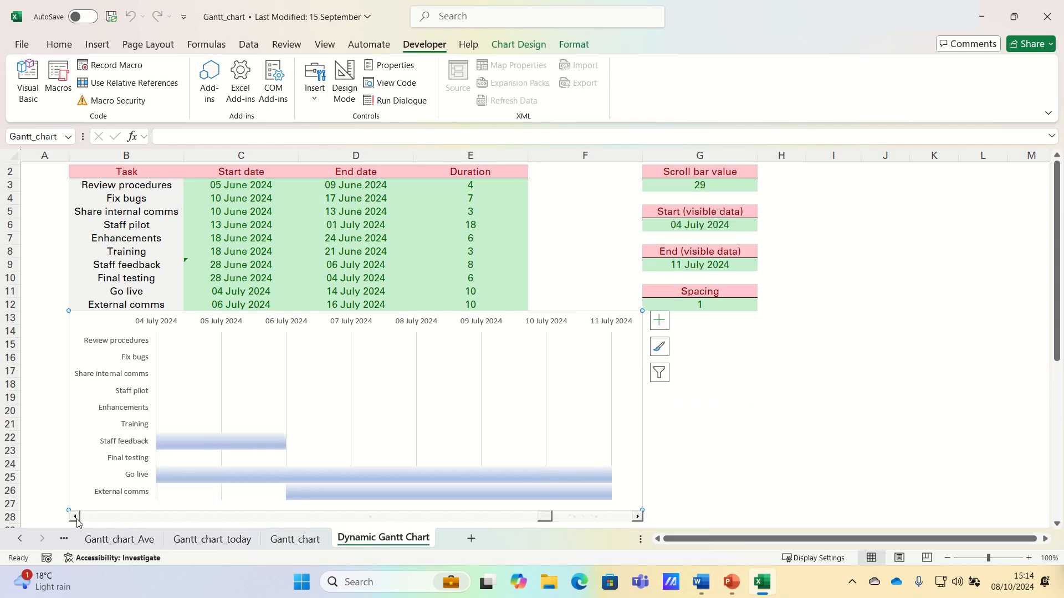
{"action": "mouse_move", "coordinate": [440, 385]}
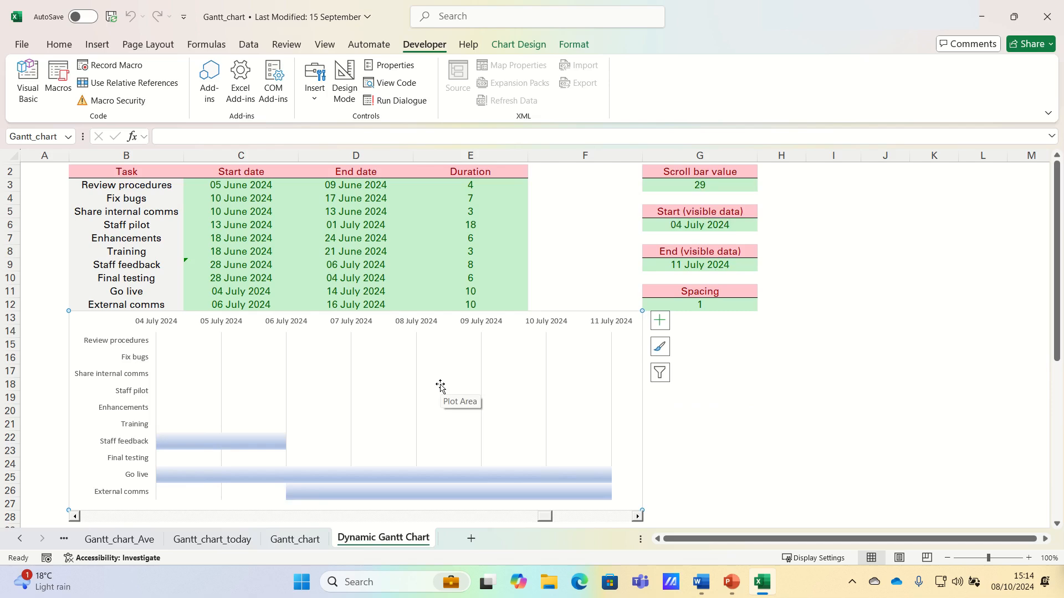